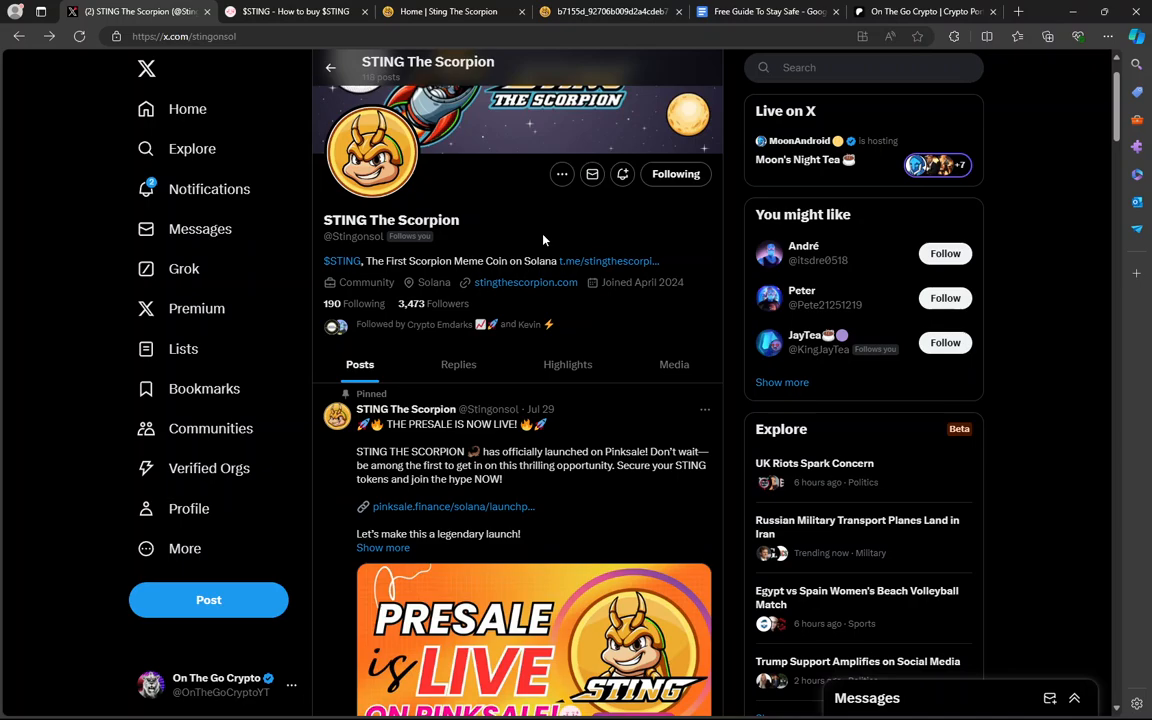
mouse_move(543, 235)
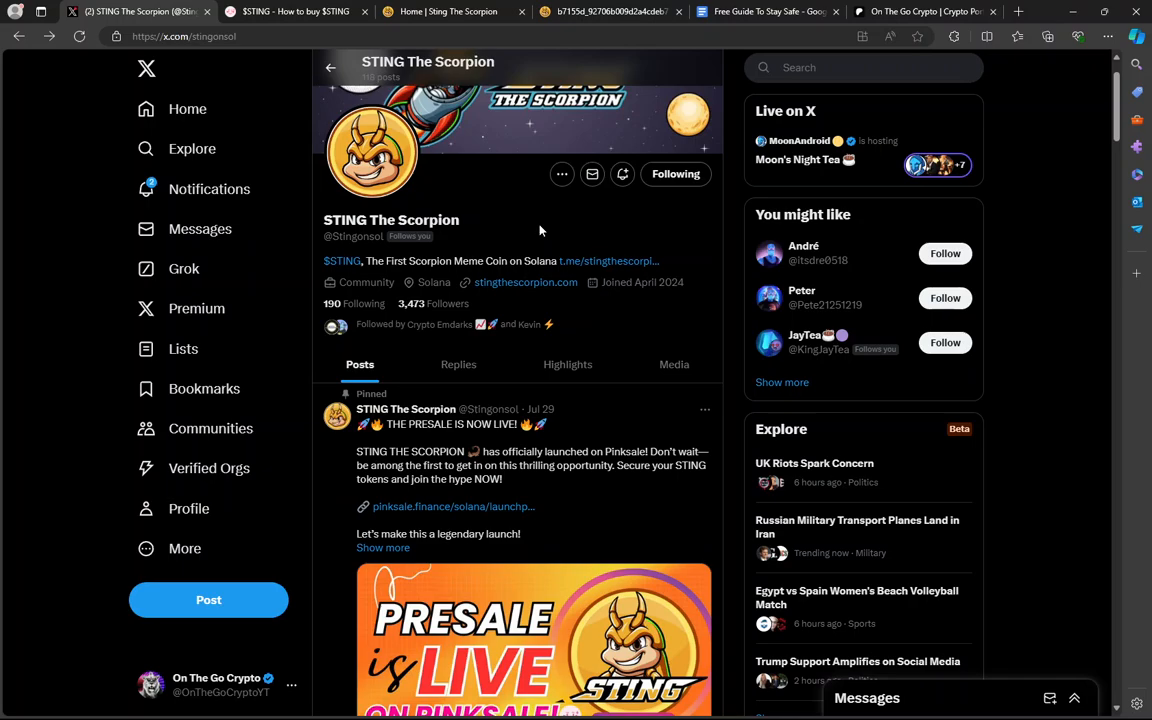
mouse_move(574, 237)
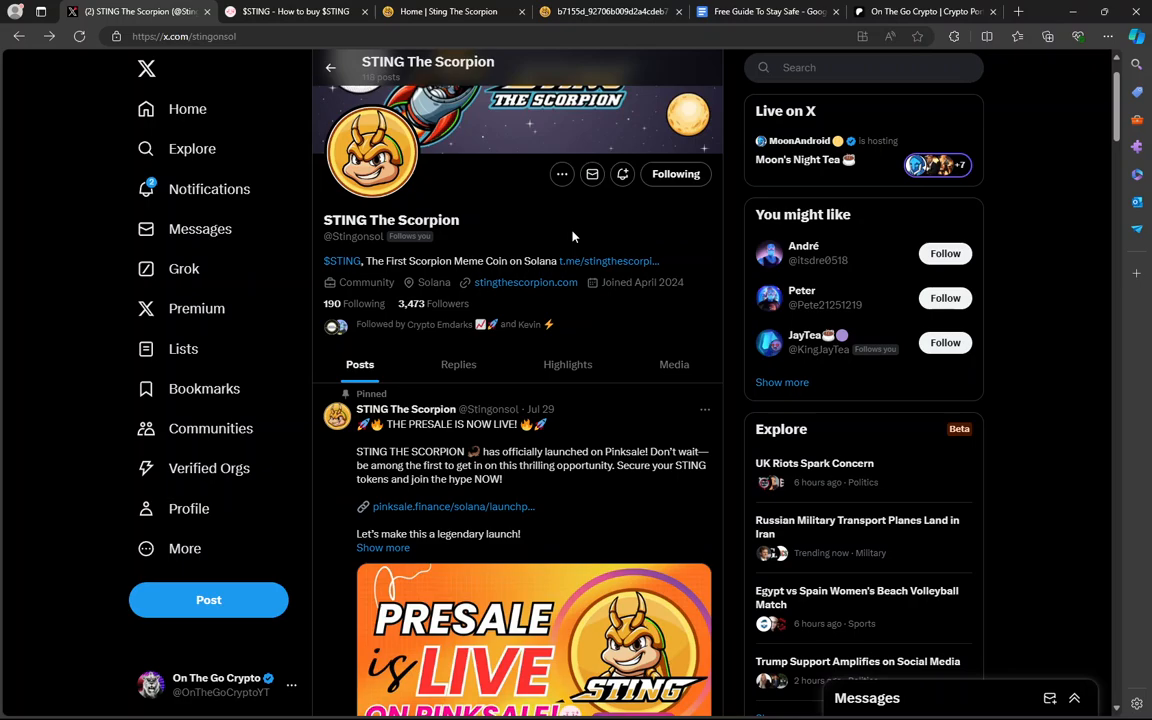
mouse_move(410, 202)
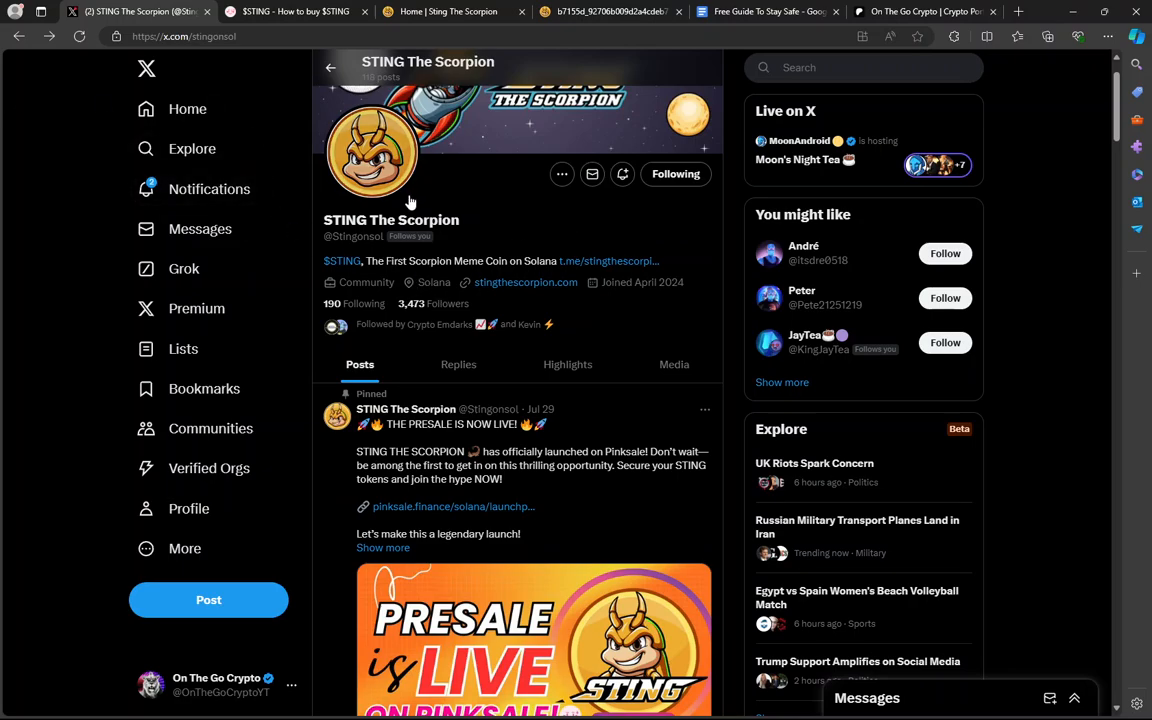
mouse_move(683, 346)
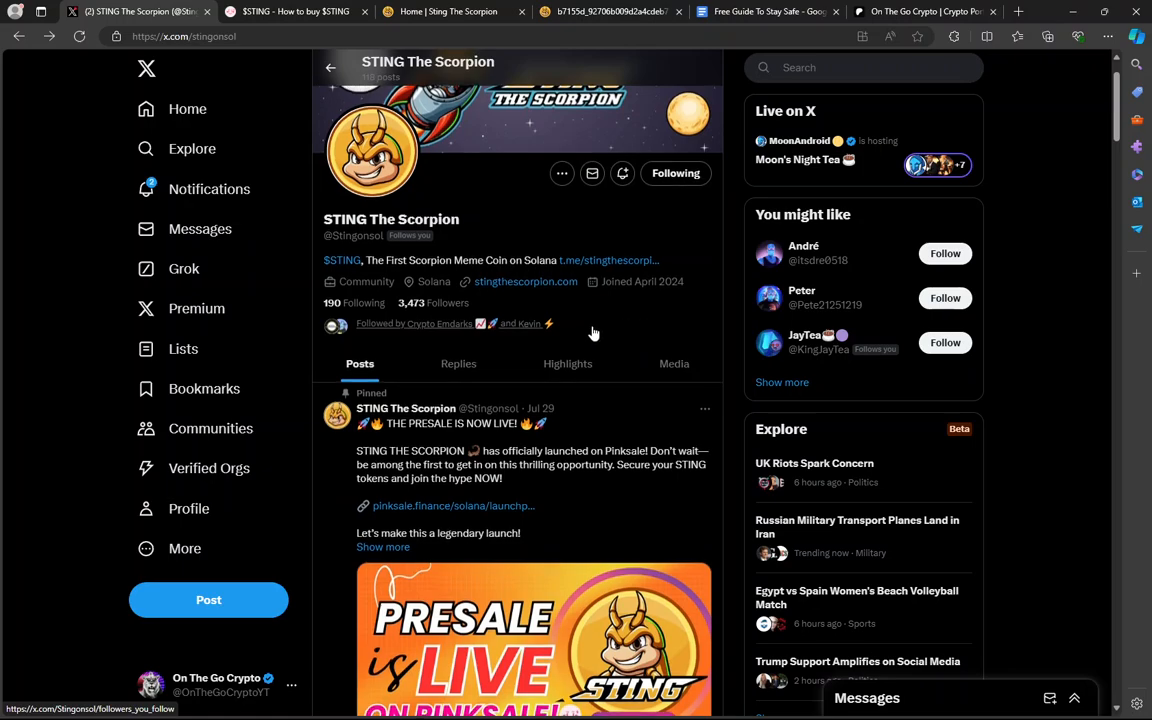
Scroll the $STING Fairlaunch page to show 39.25 SOL raised, 44 contributors, ~16 hours left
scroll(down, 3)
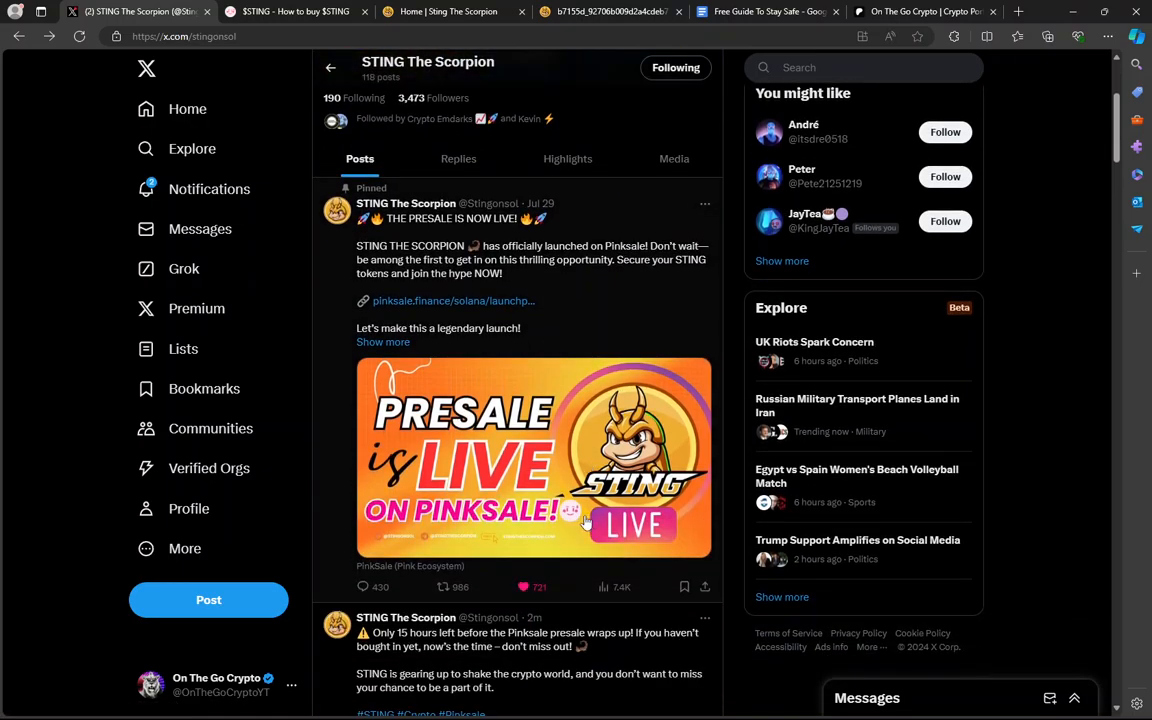
mouse_move(593, 328)
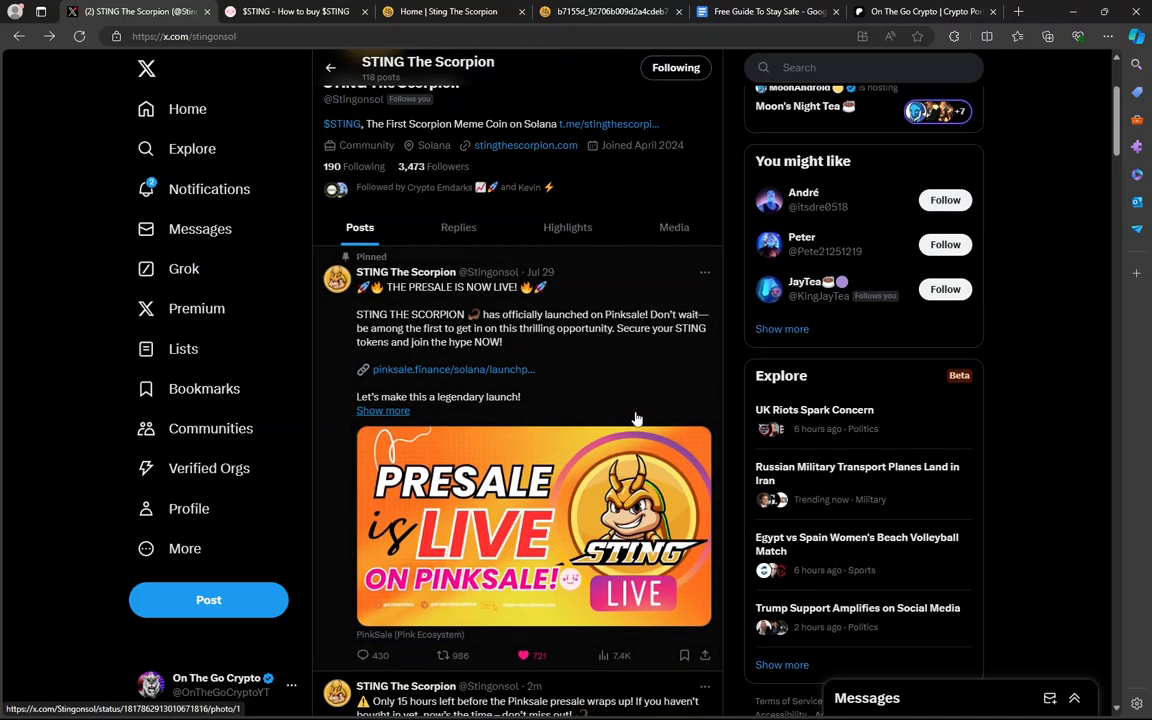
mouse_move(625, 413)
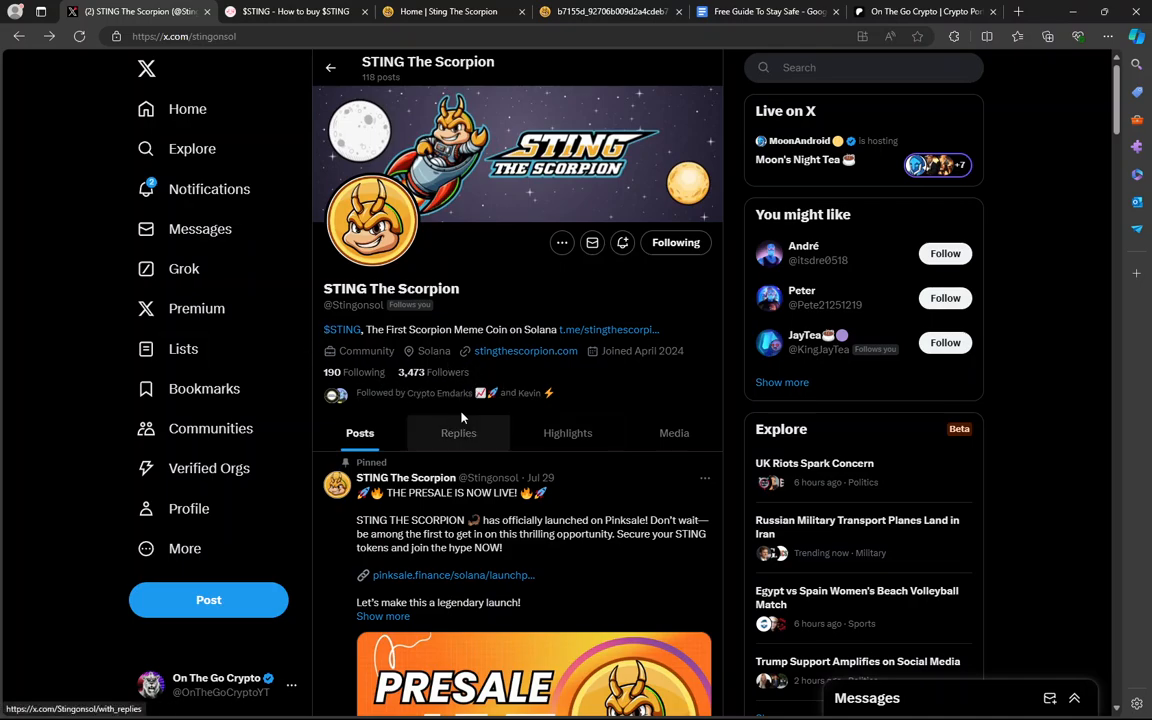
mouse_move(605, 329)
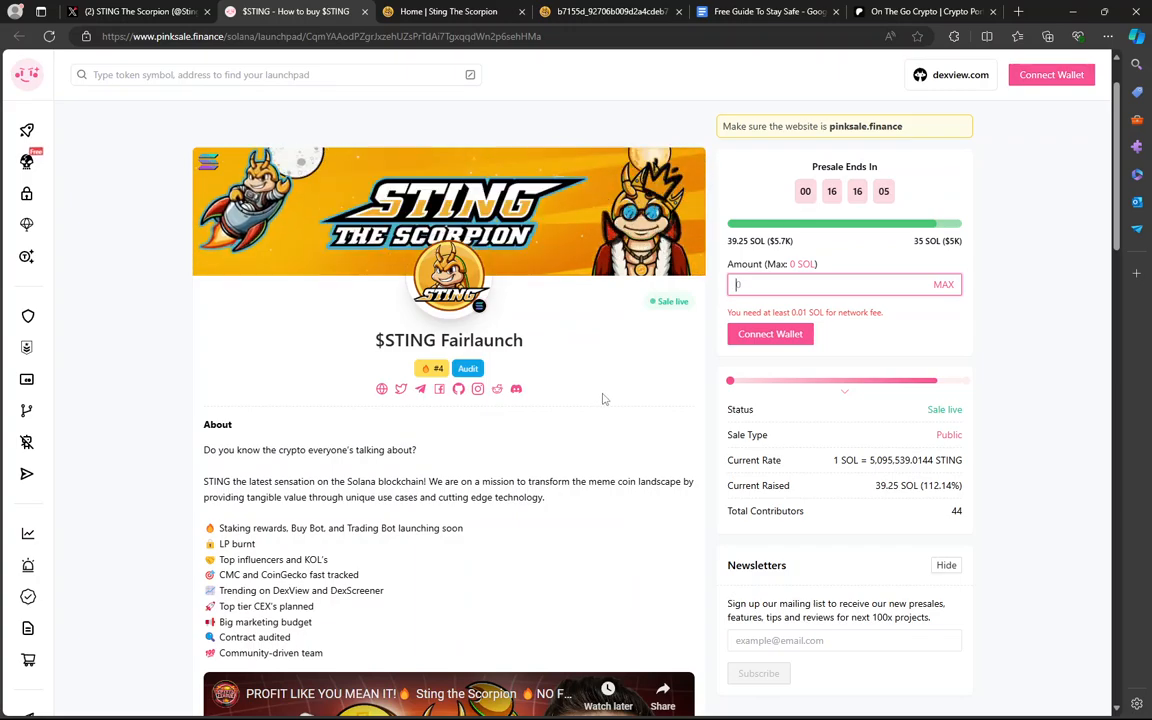
scroll(down, 3)
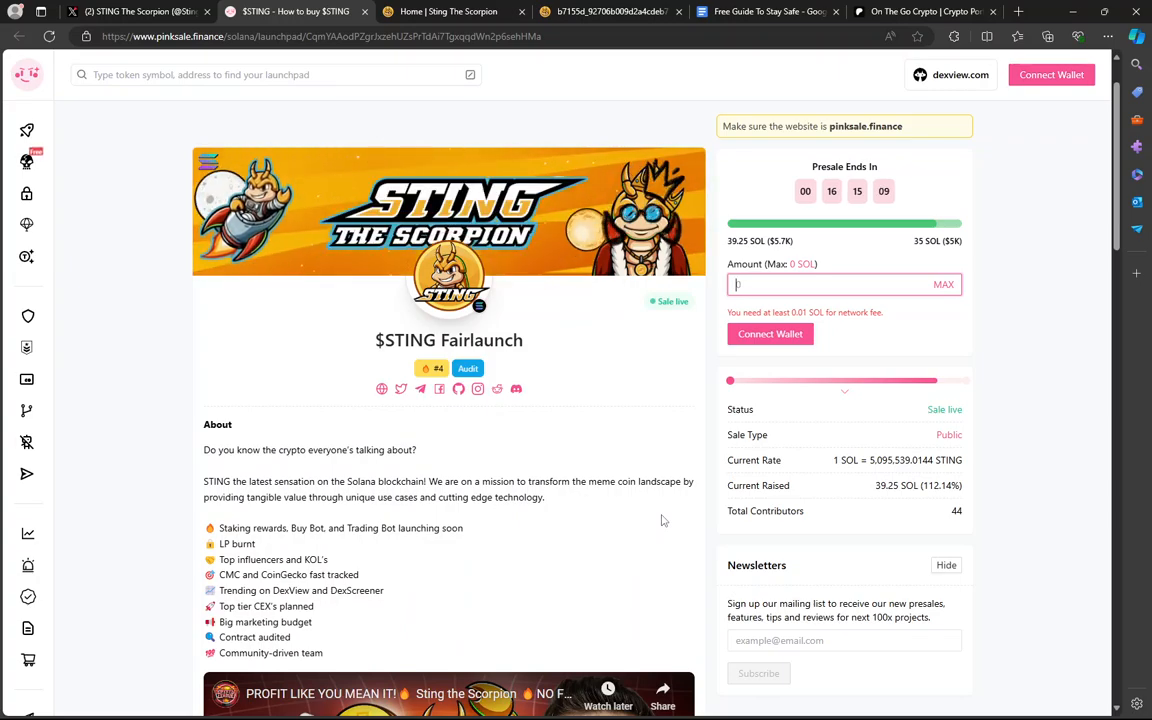
mouse_move(707, 542)
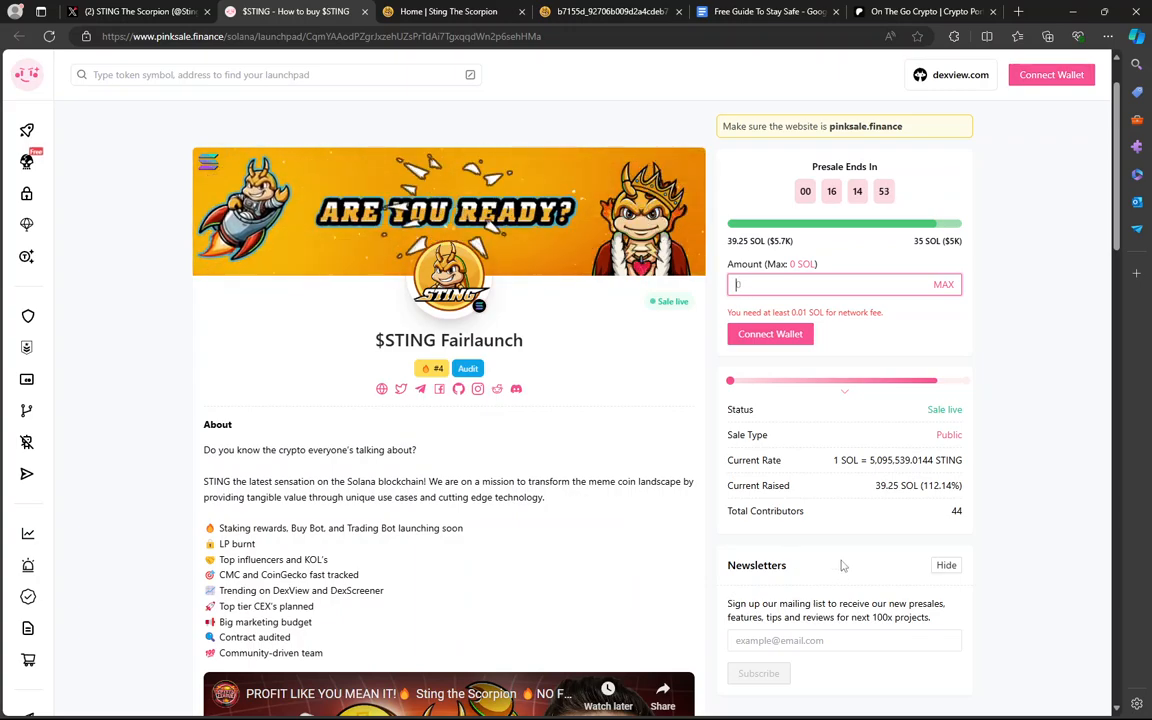
mouse_move(830, 558)
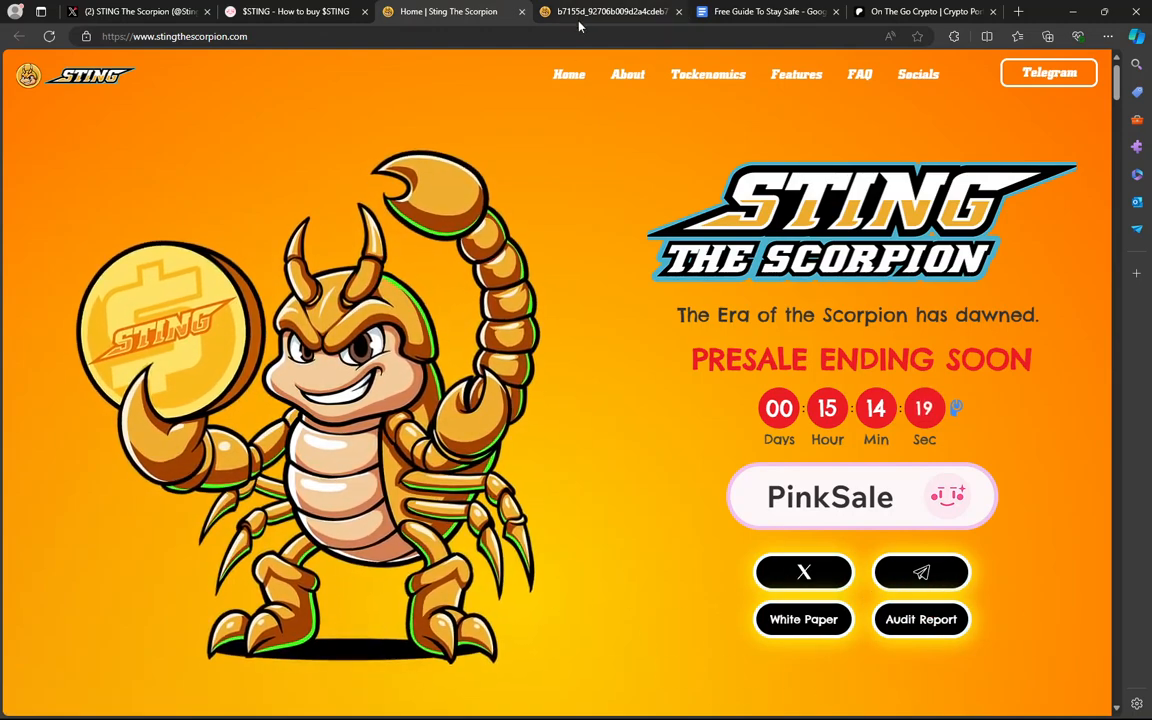
click(803, 619)
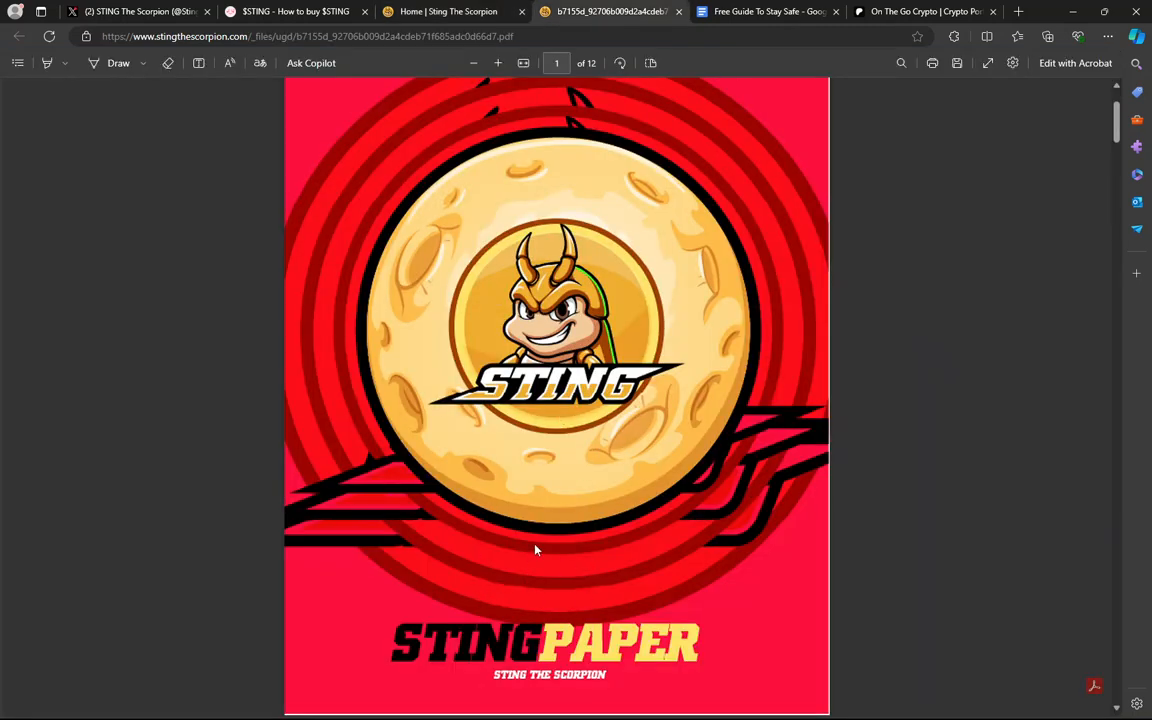
scroll(down, 3)
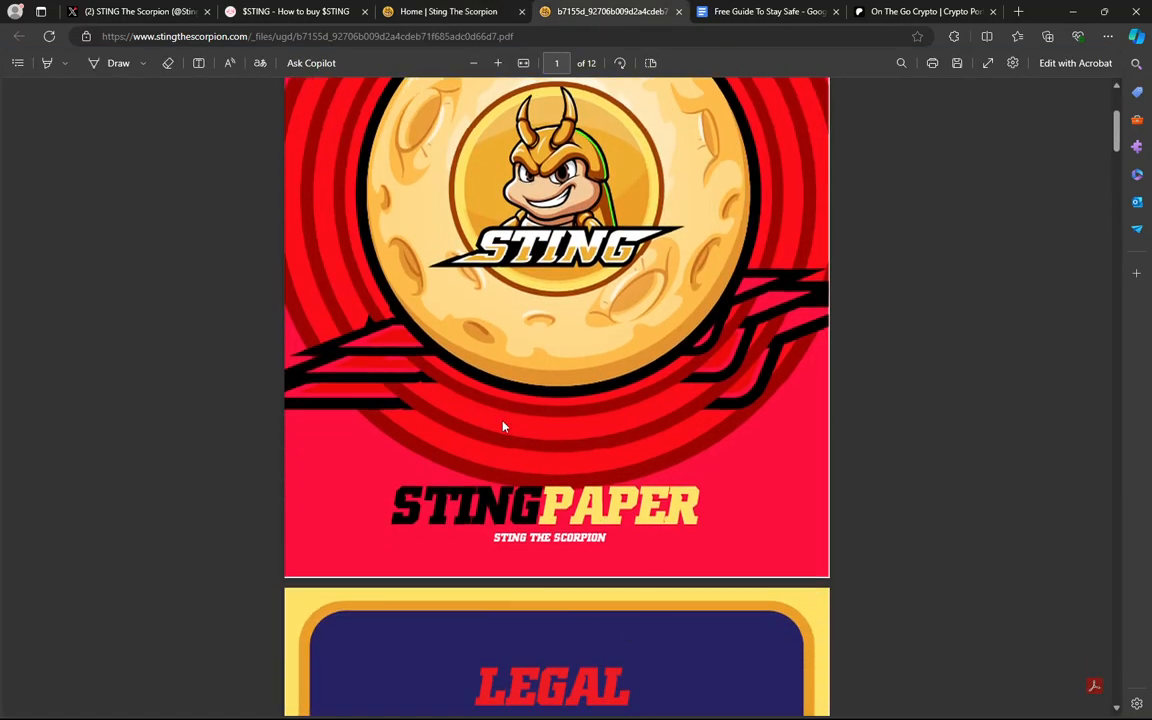
mouse_move(596, 540)
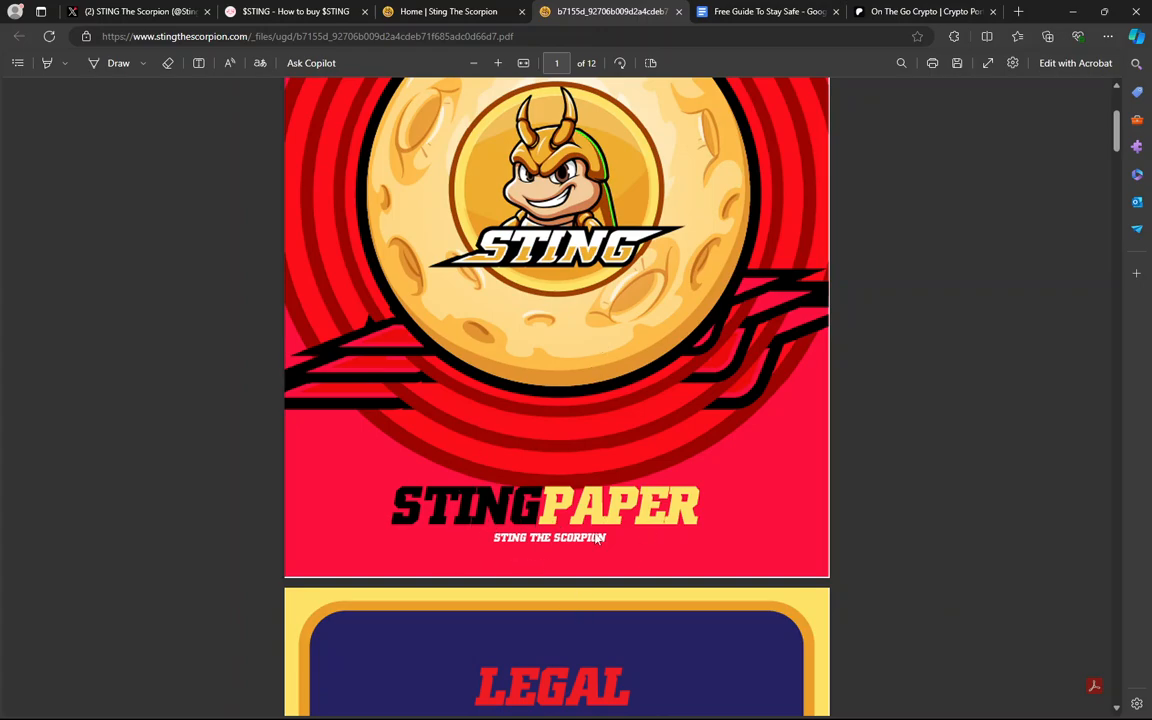
scroll(down, 3)
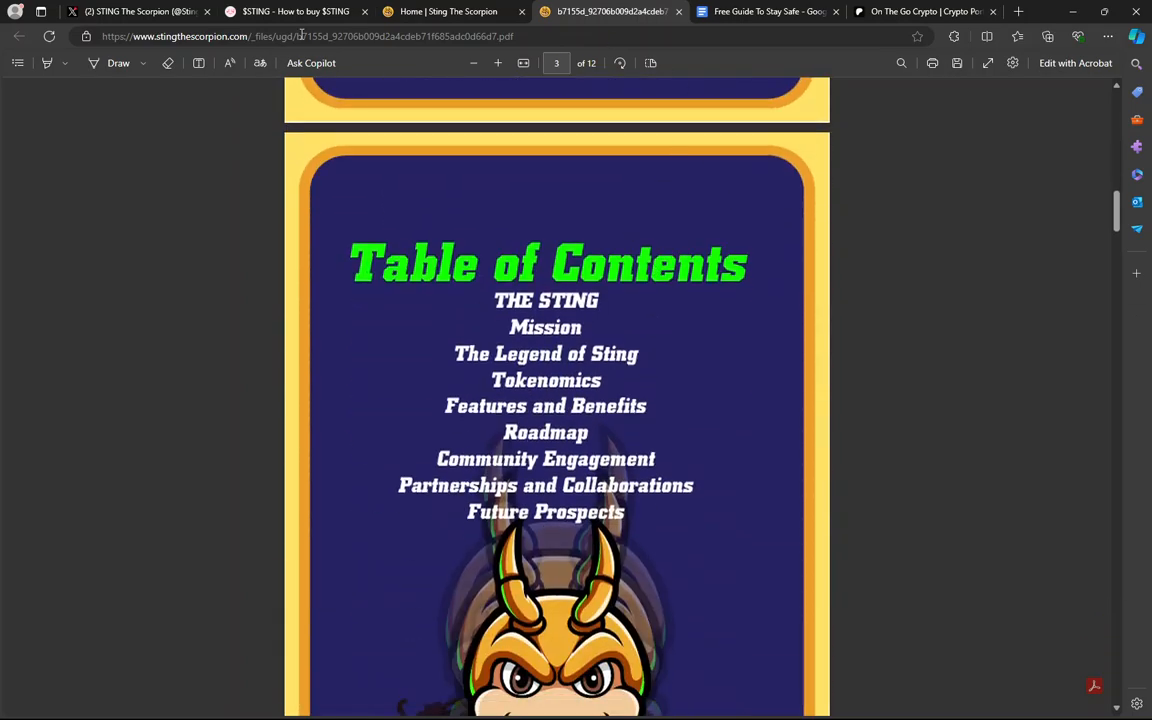
click(447, 11)
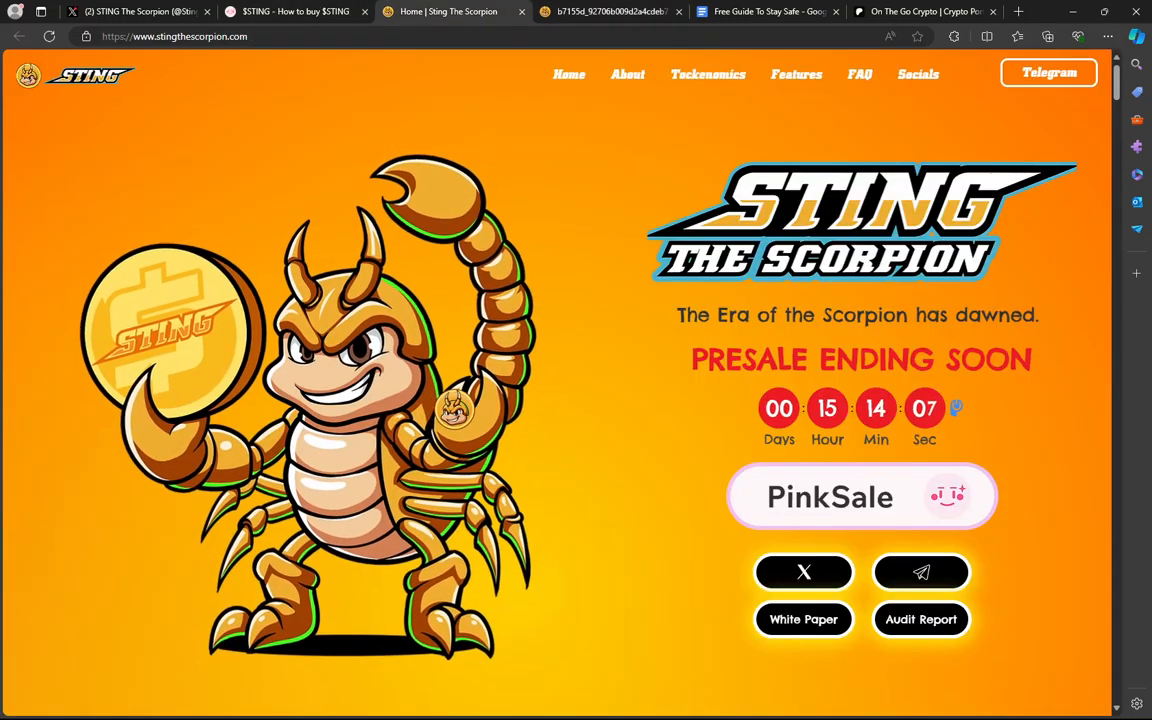
Scroll the homepage past the Vision section to the Tokenomics table and Contract Address box
scroll(down, 3)
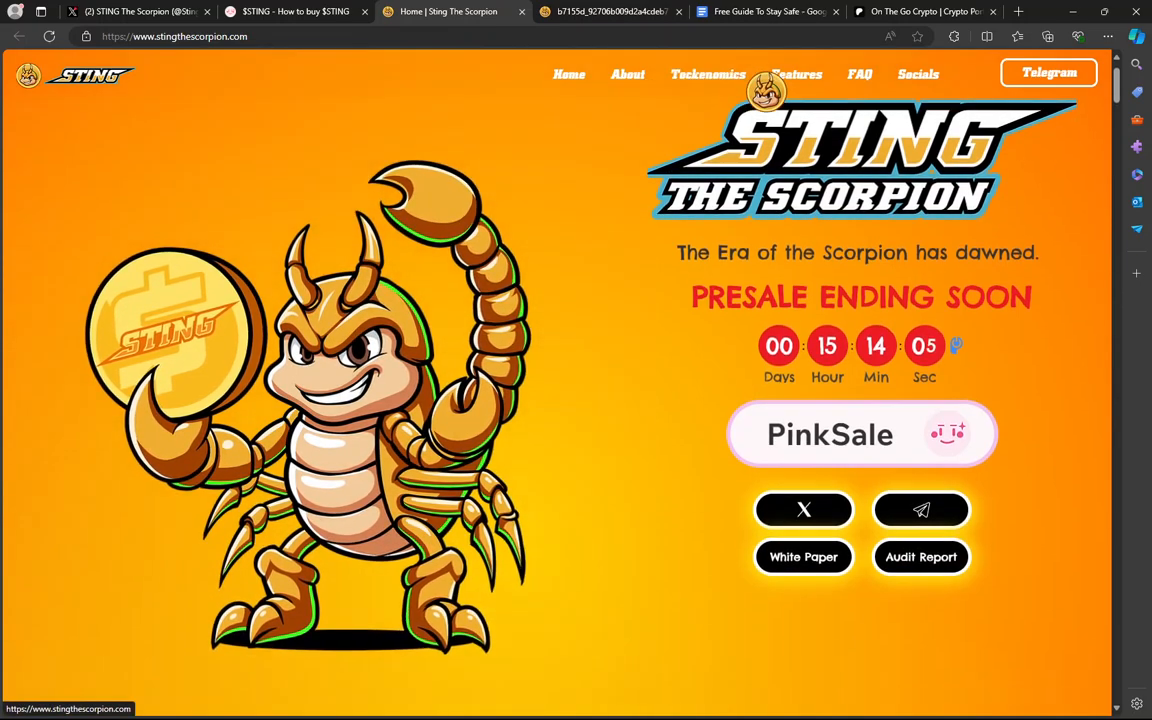
scroll(down, 3)
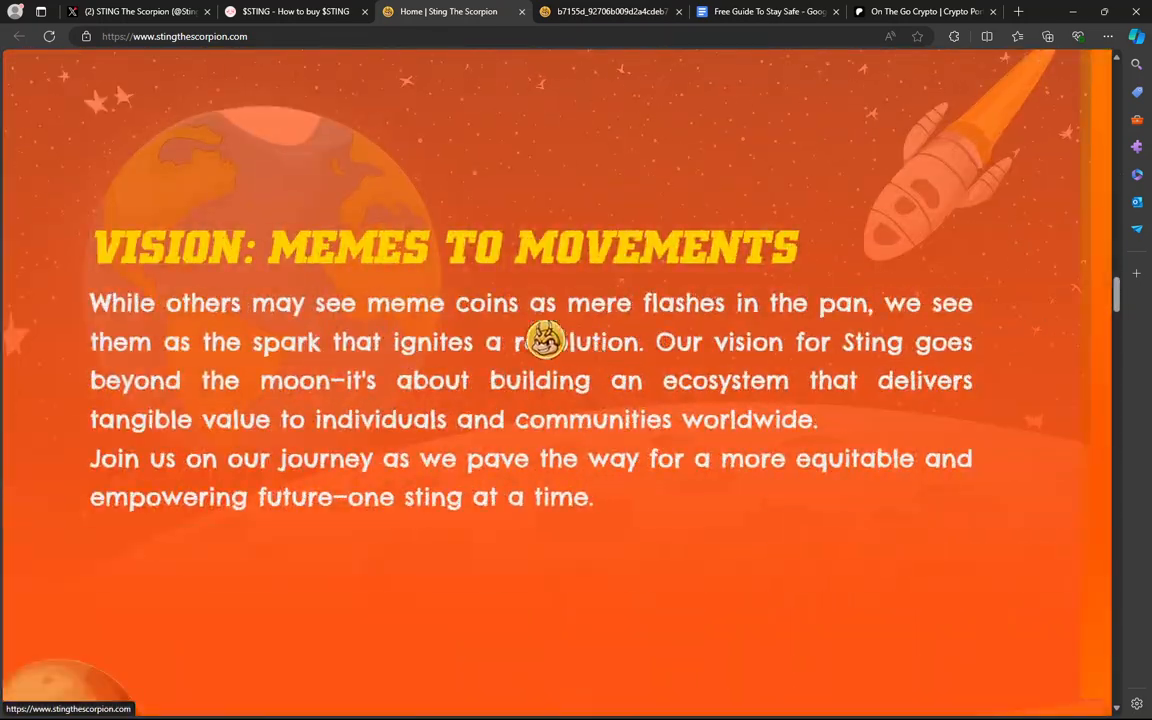
scroll(down, 3)
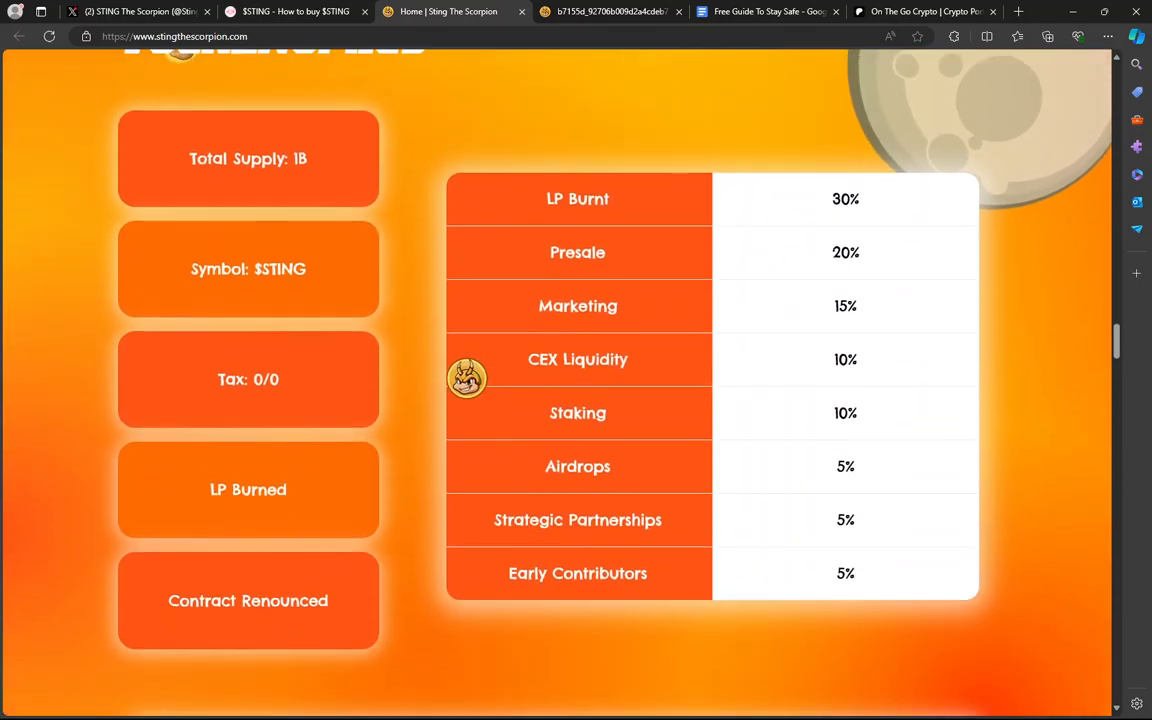
scroll(up, 3)
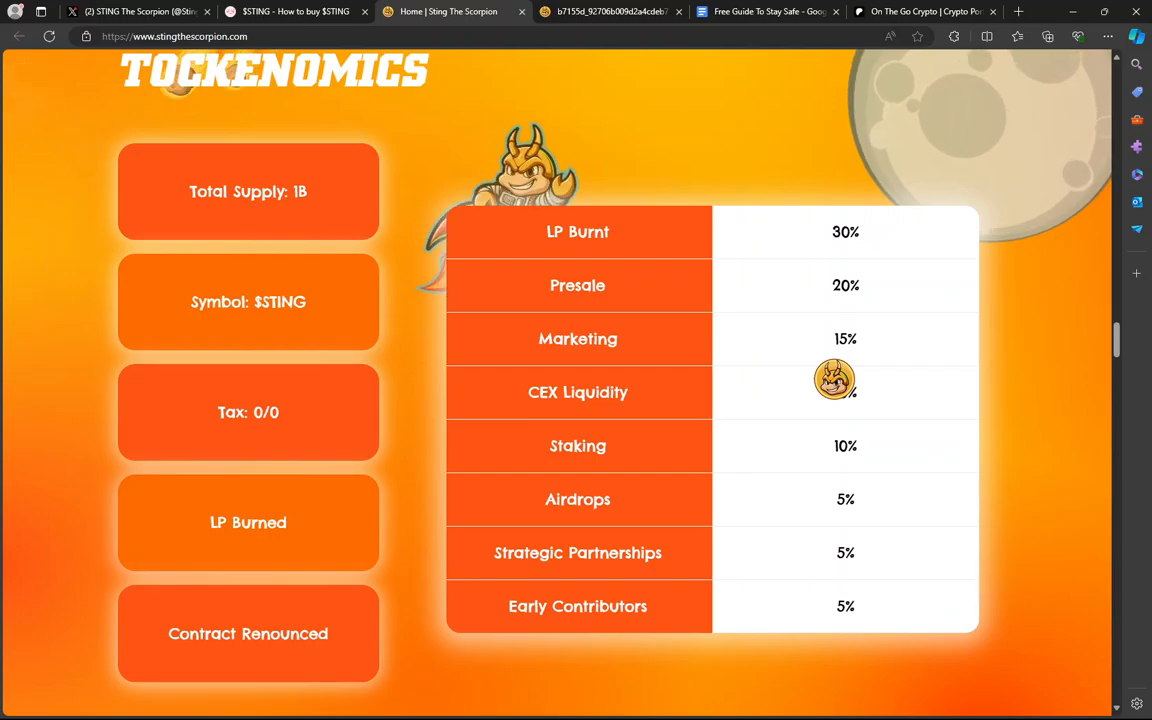
scroll(down, 3)
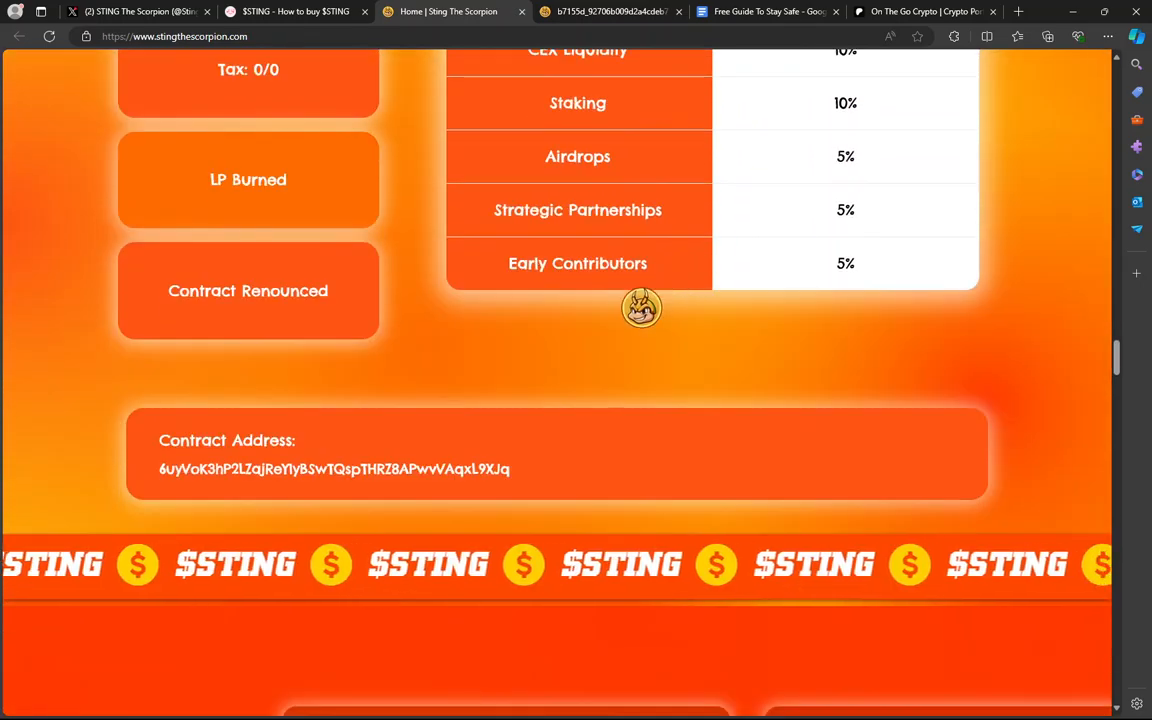
scroll(up, 3)
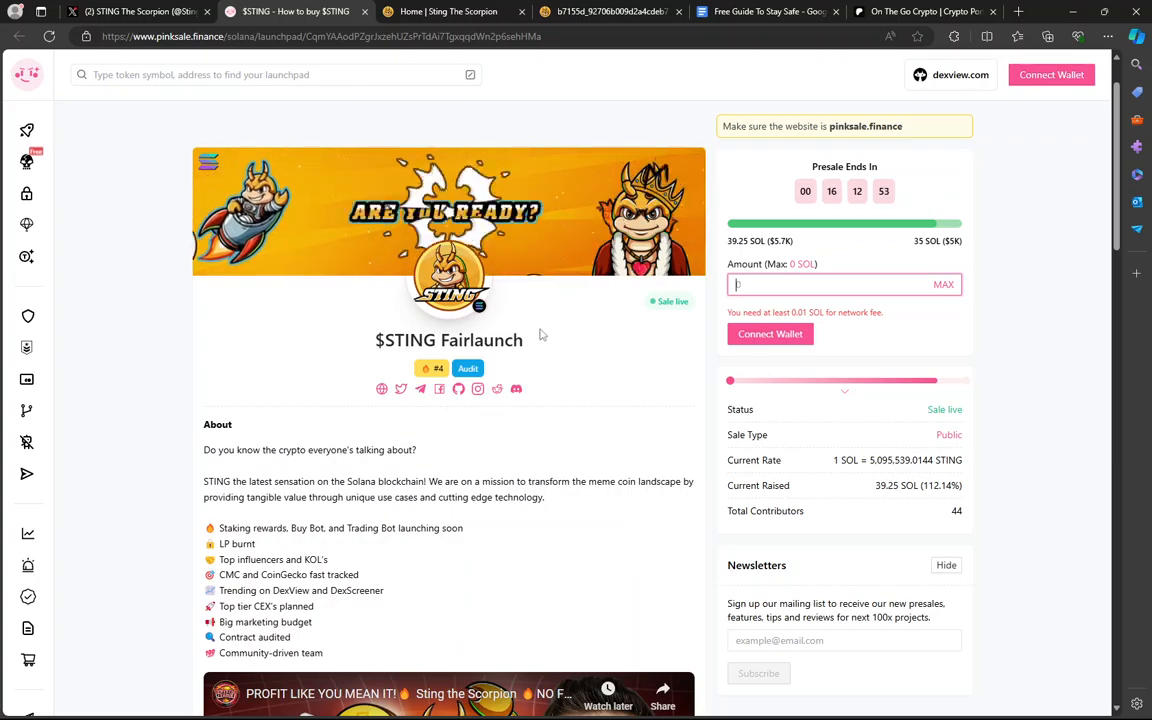
mouse_move(679, 313)
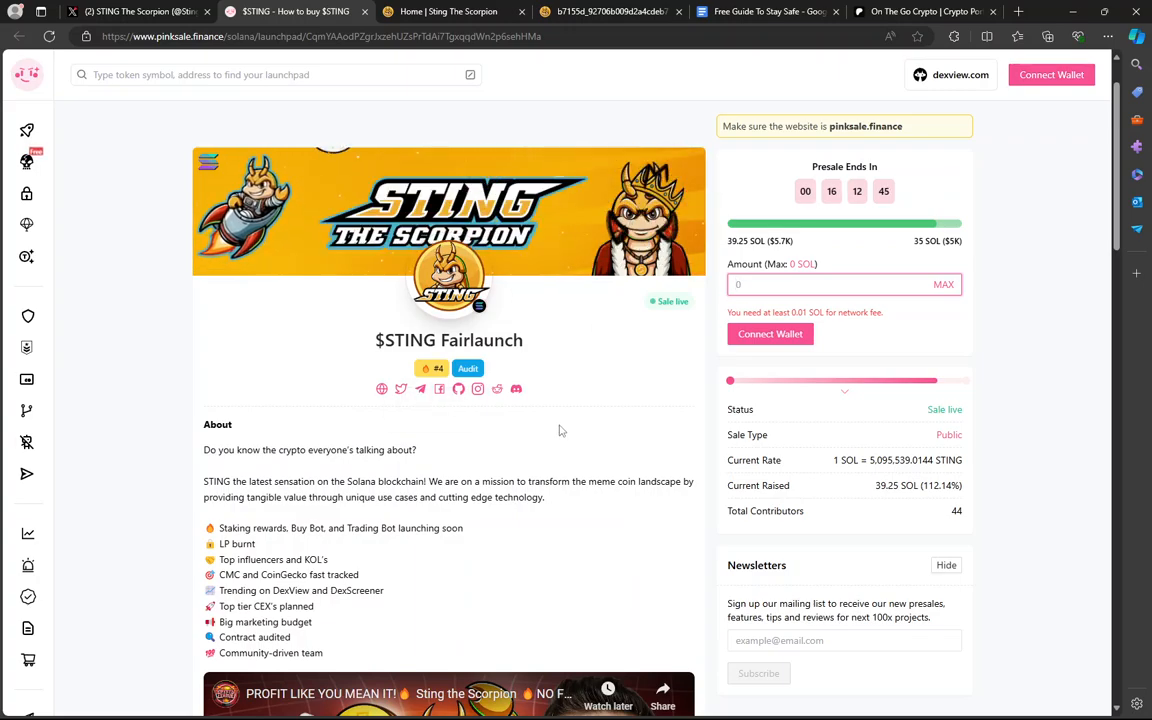
Scroll the launchpad page past the promo video to the token details and pool info
scroll(down, 3)
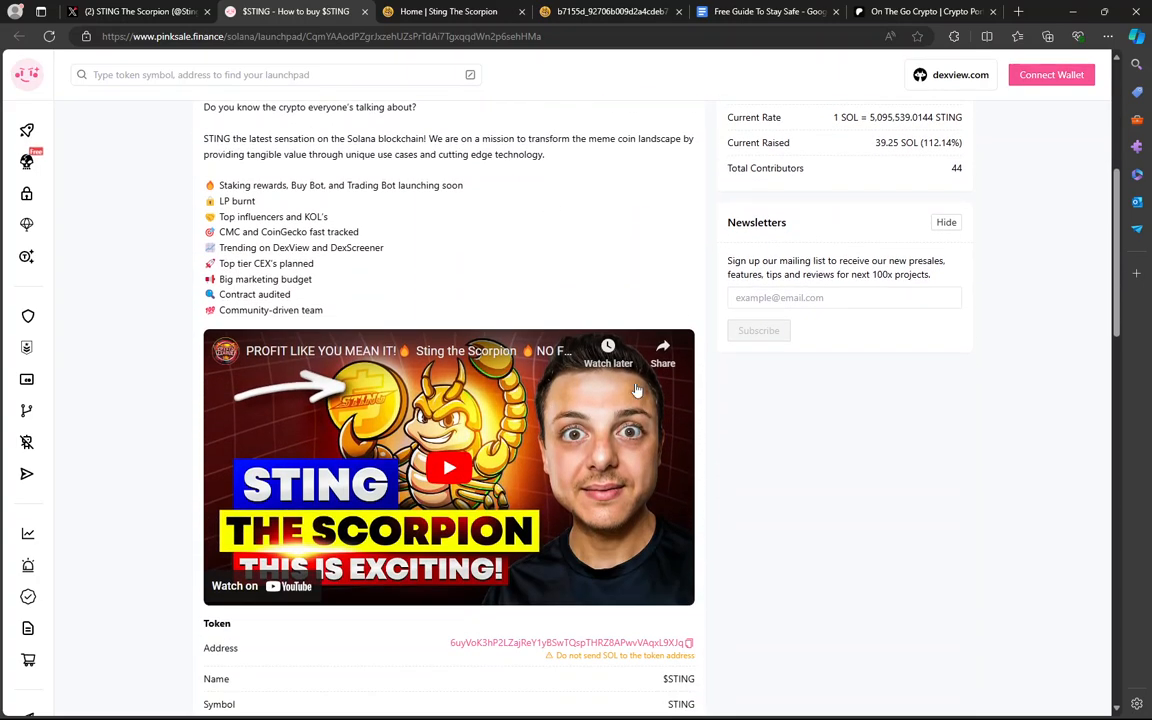
mouse_move(477, 643)
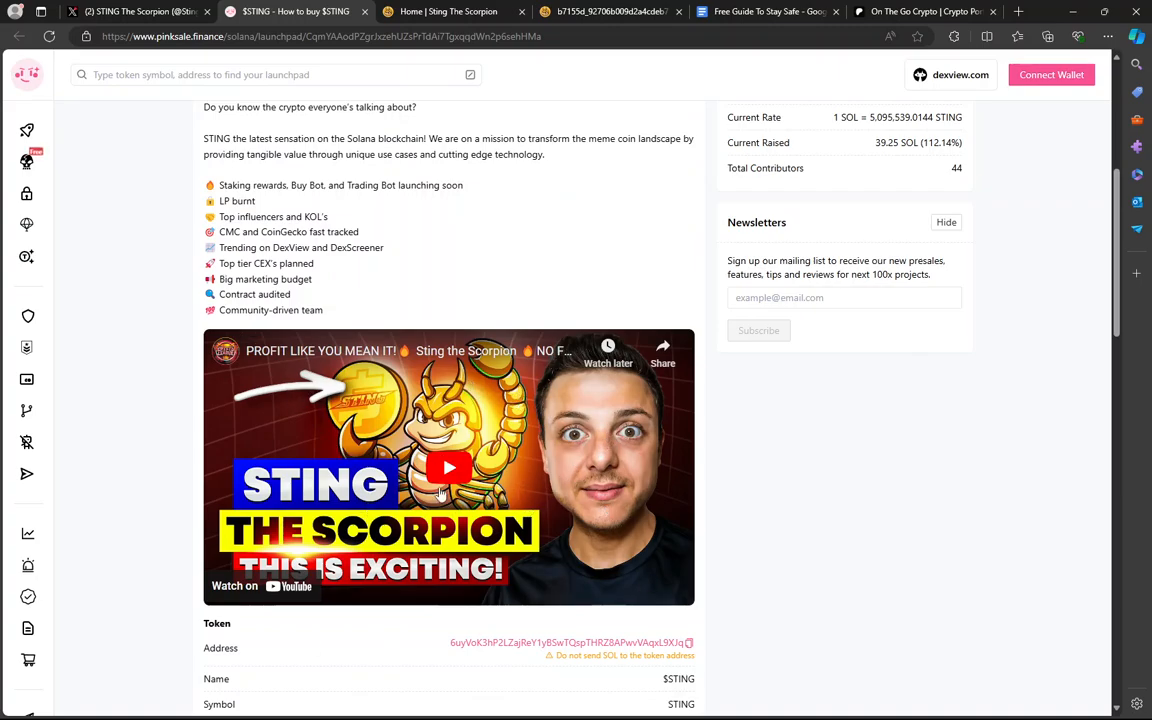
scroll(down, 3)
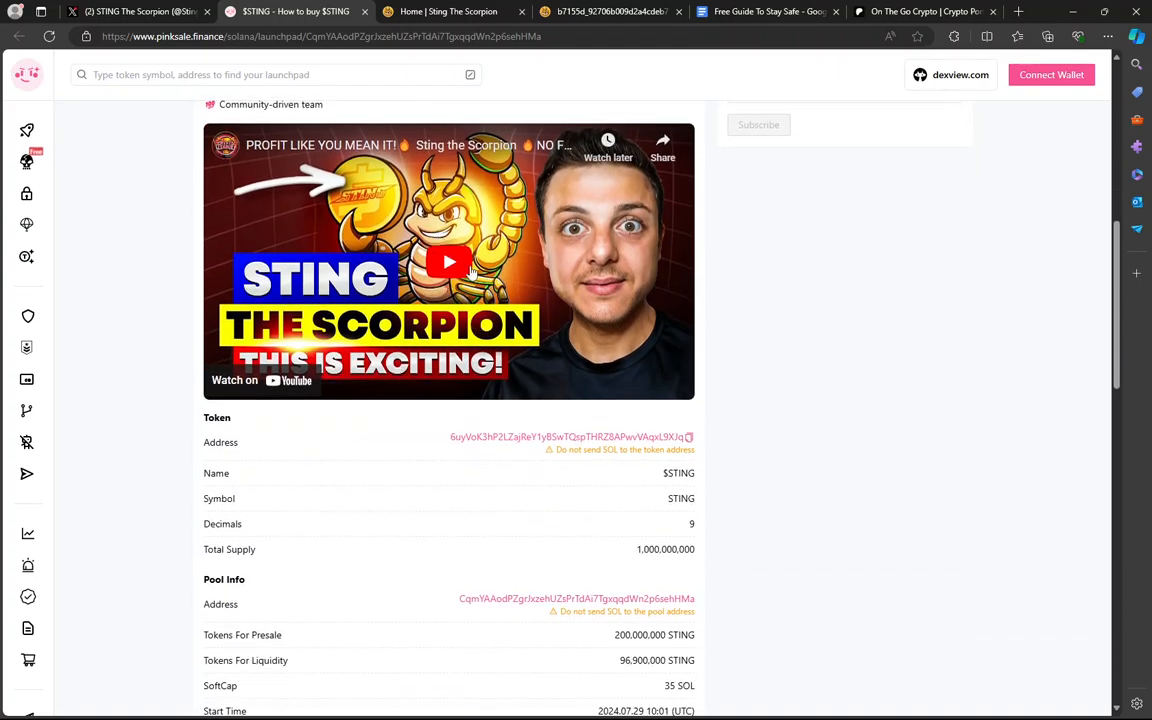
mouse_move(742, 491)
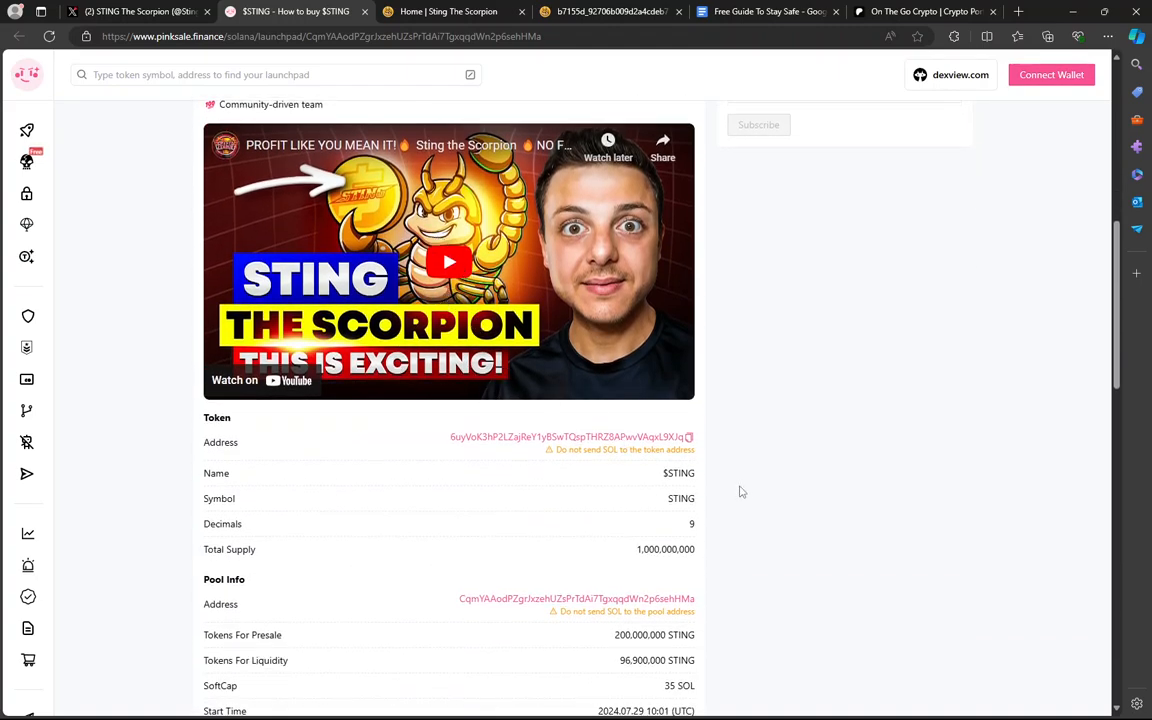
scroll(down, 3)
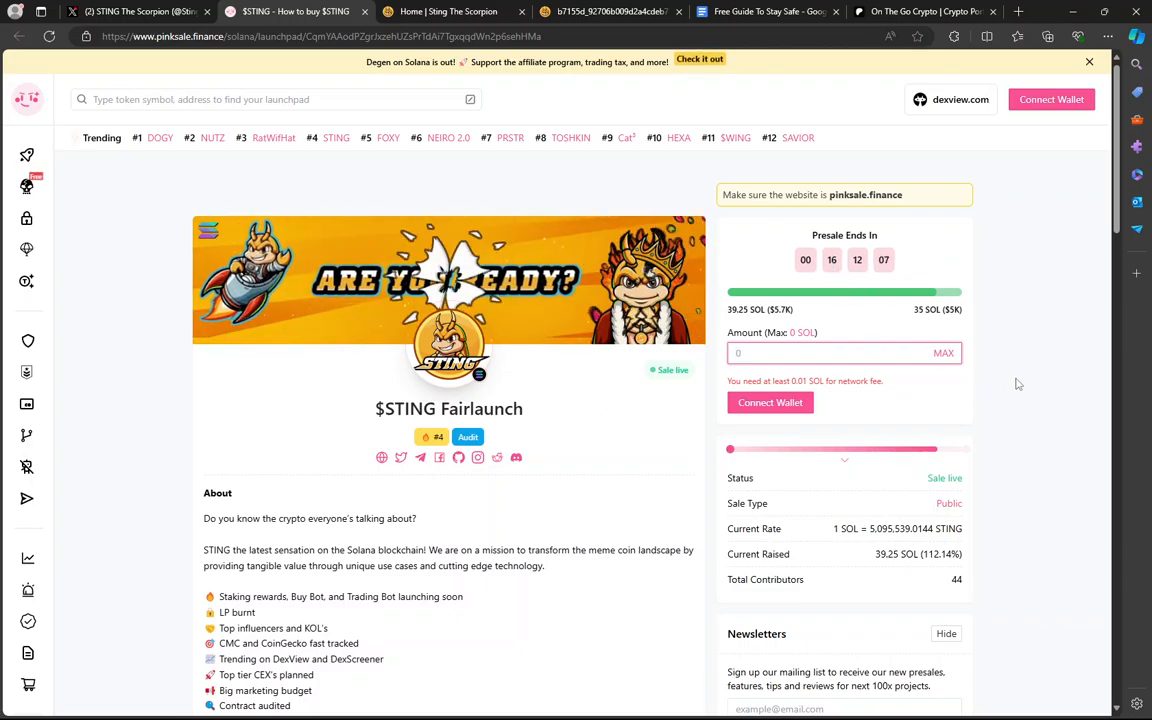
Switch to the 'Free Guide To Stay Safe' Google Docs tab showing the four-part crypto safety outline
click(767, 11)
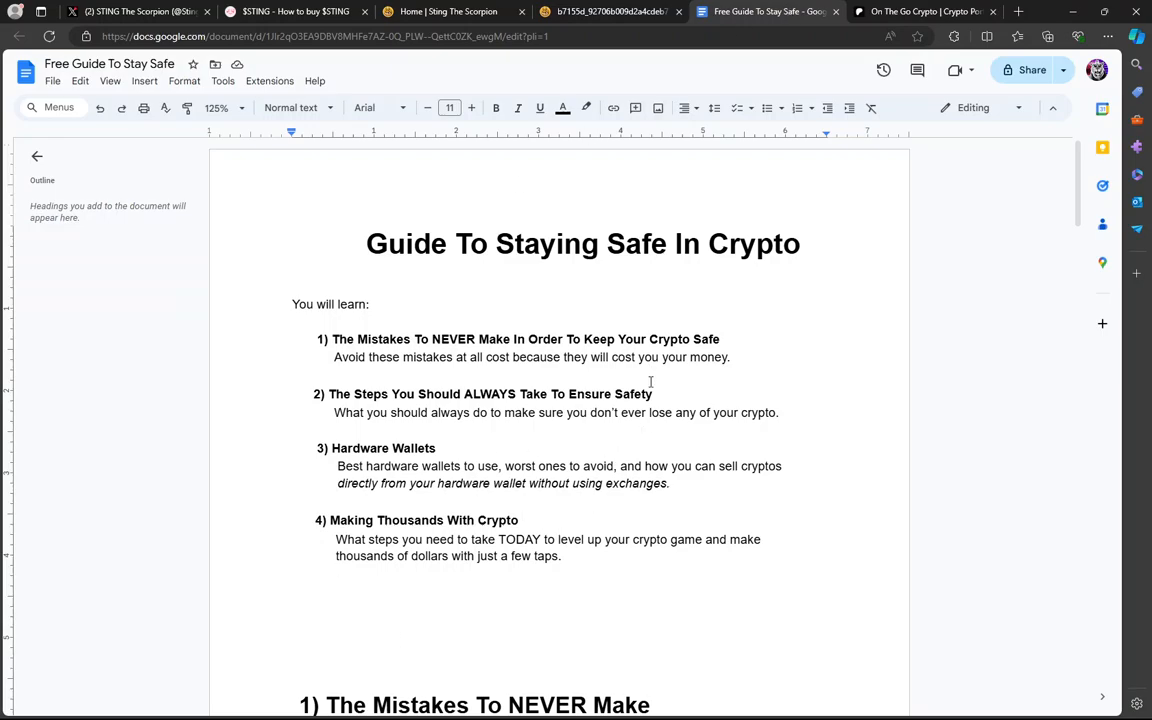
mouse_move(648, 412)
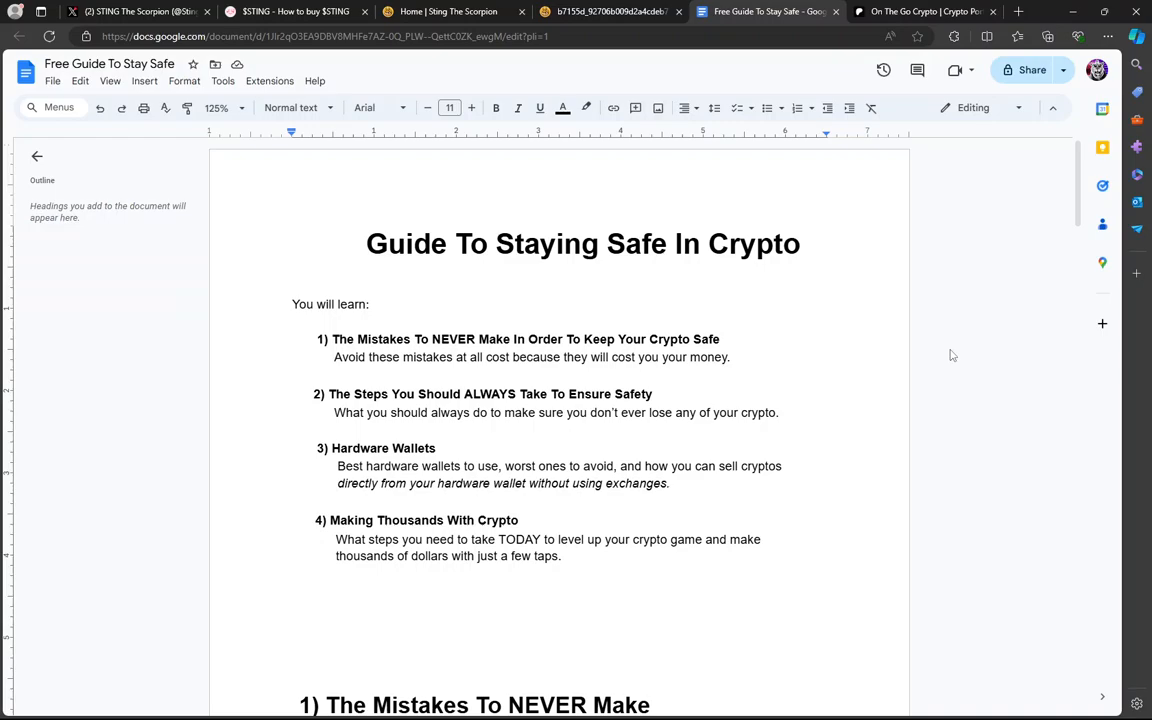
mouse_move(938, 356)
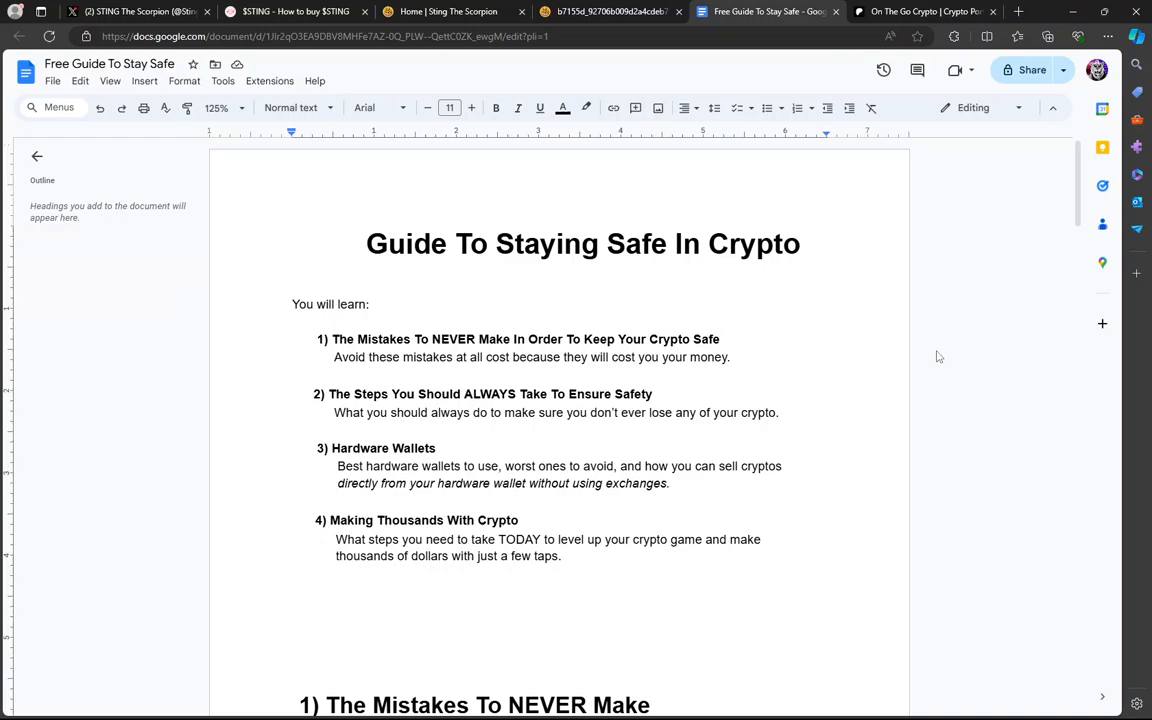
mouse_move(926, 380)
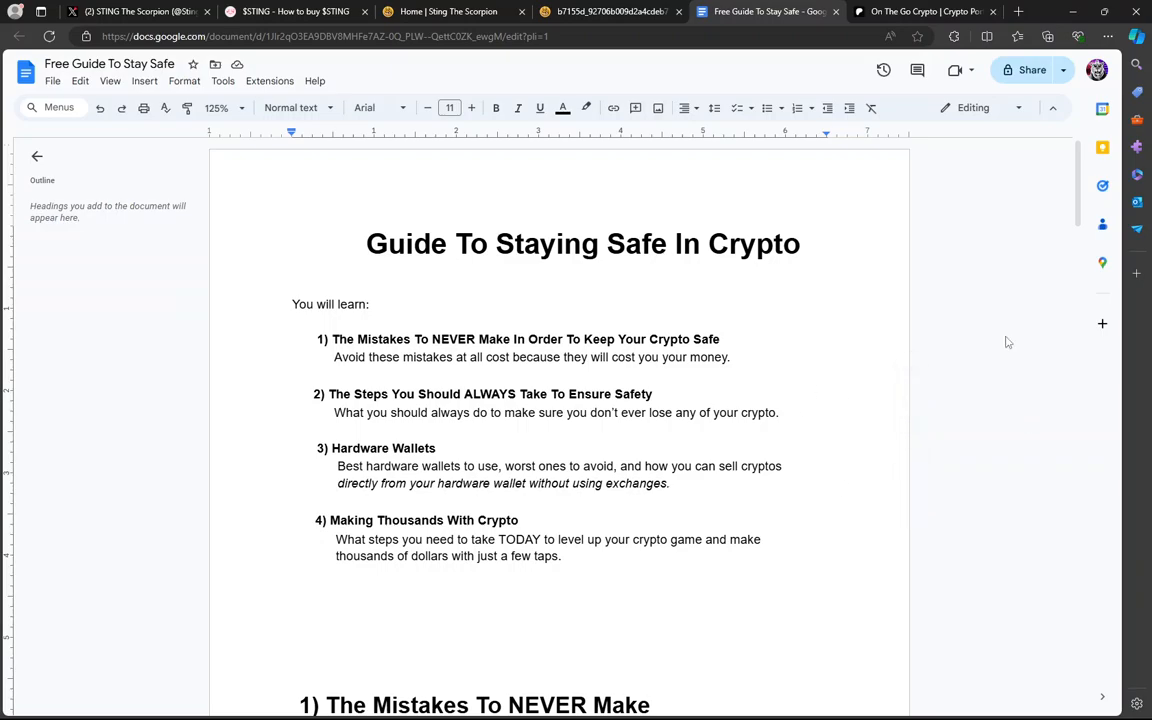
Show the On The Go Crypto Patreon 'Choose your membership' cards: Tier 1 $29.99, Tier 2 $79.99 monthly
click(920, 11)
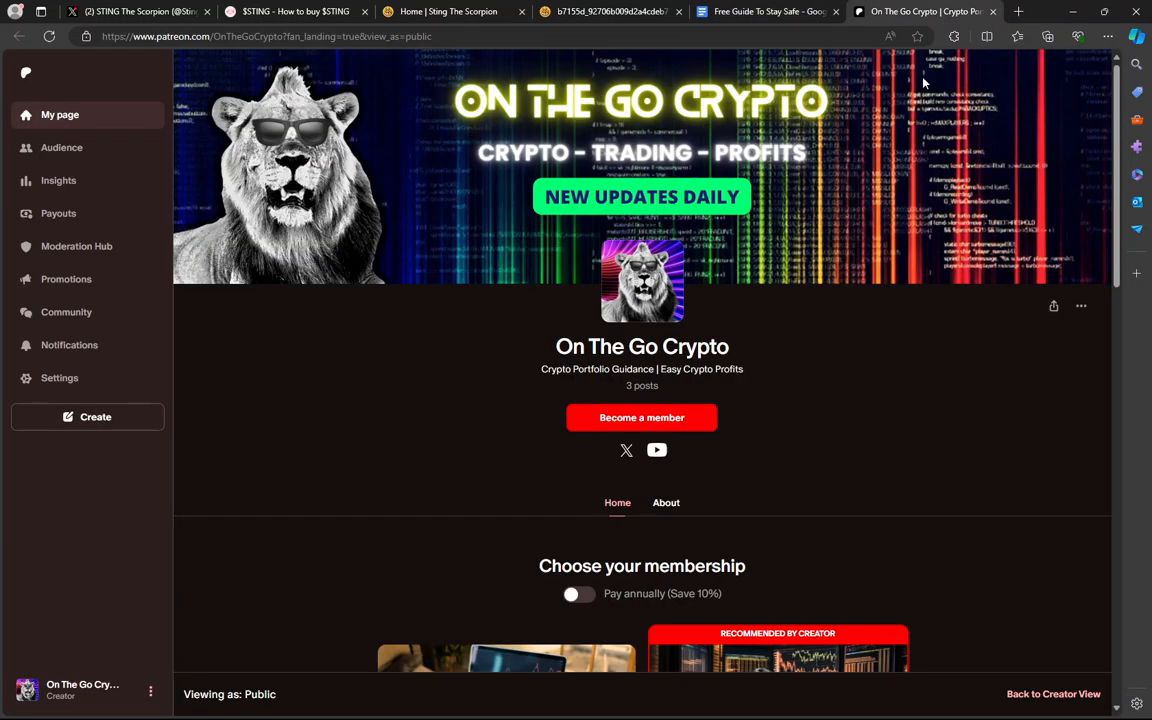
scroll(down, 3)
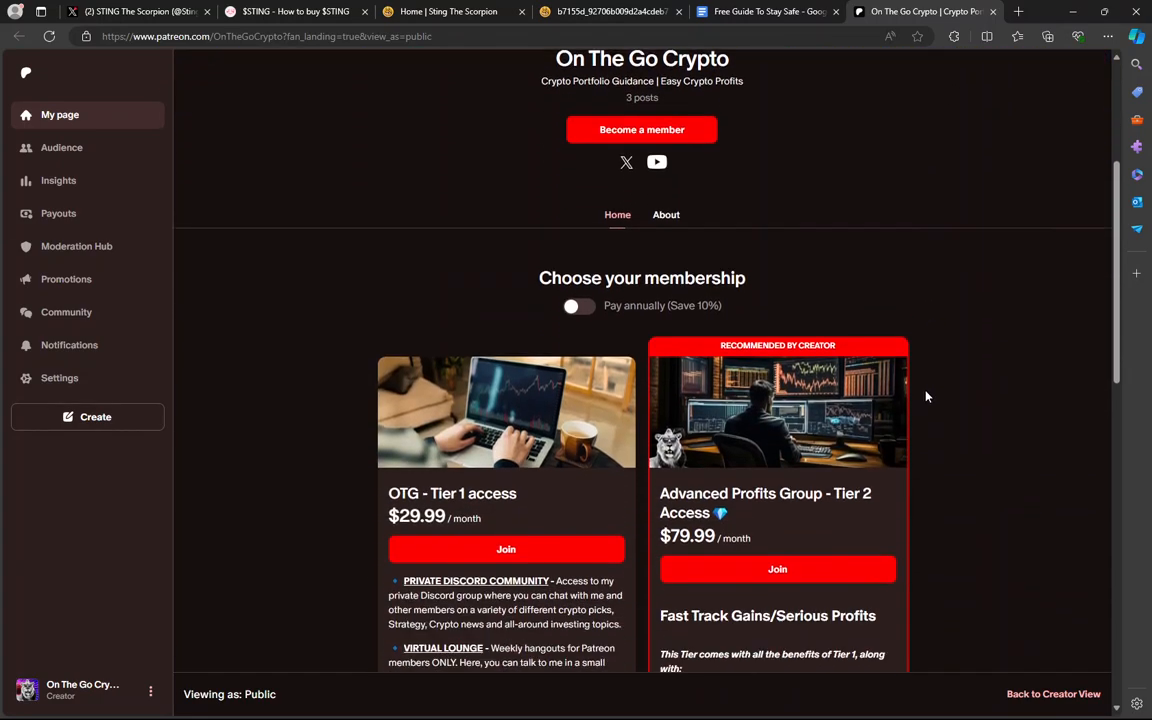
scroll(down, 3)
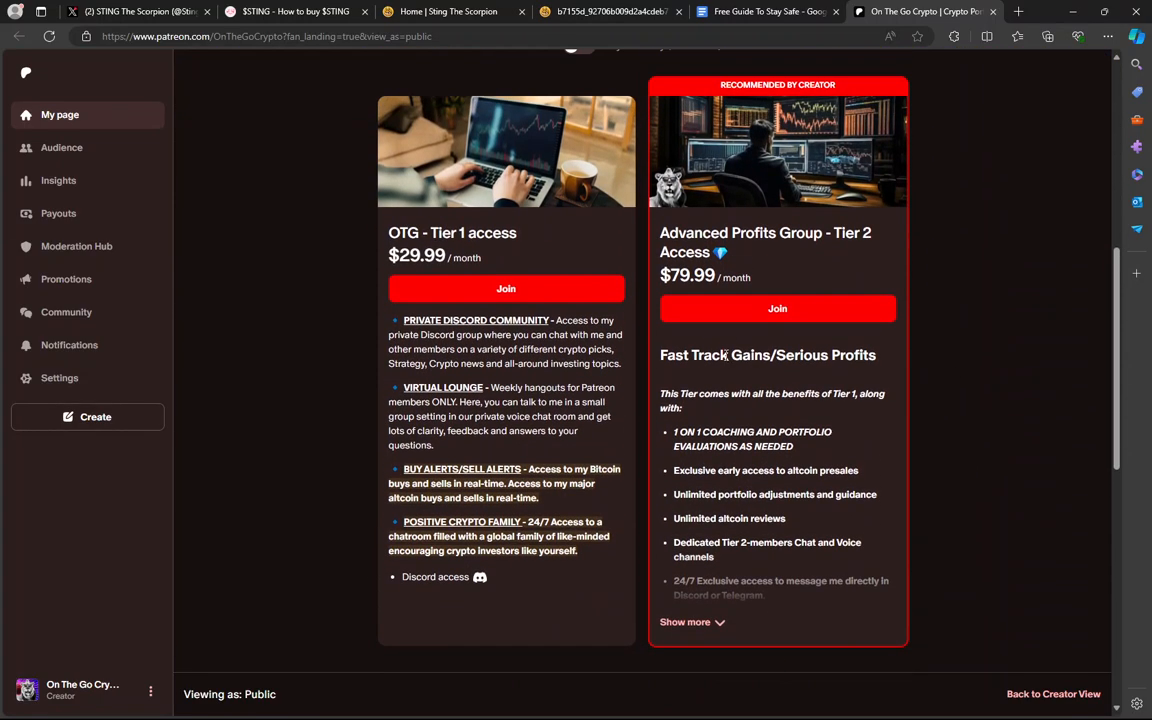
mouse_move(846, 506)
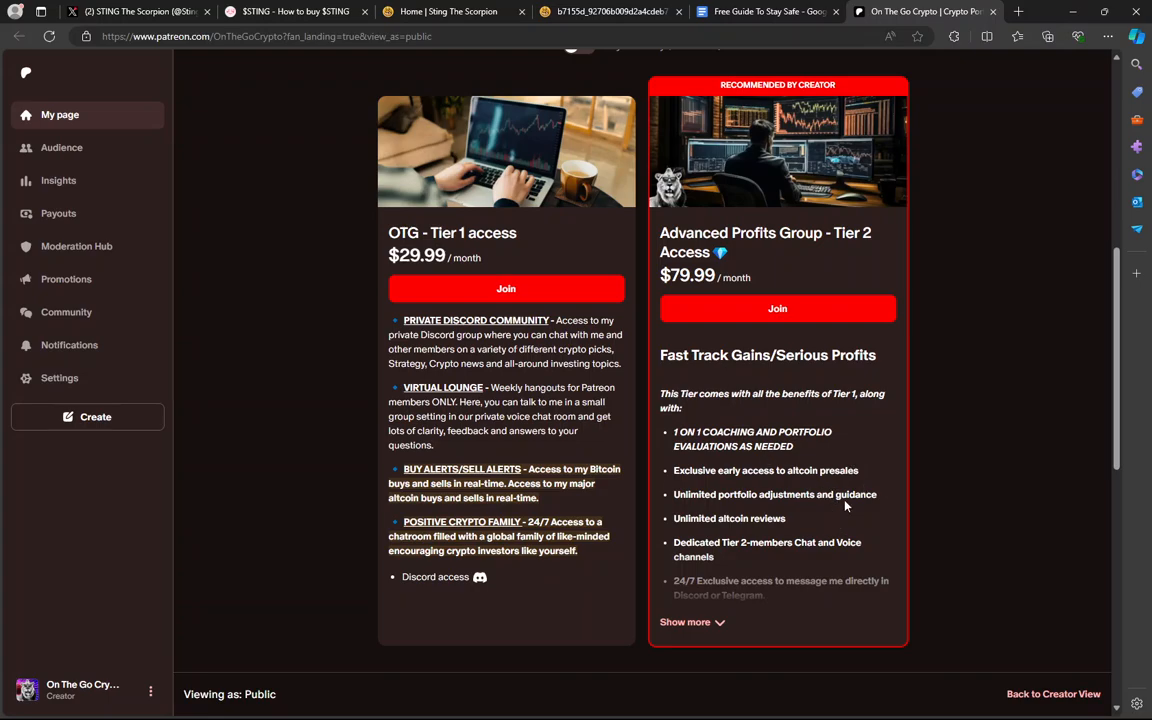
mouse_move(727, 369)
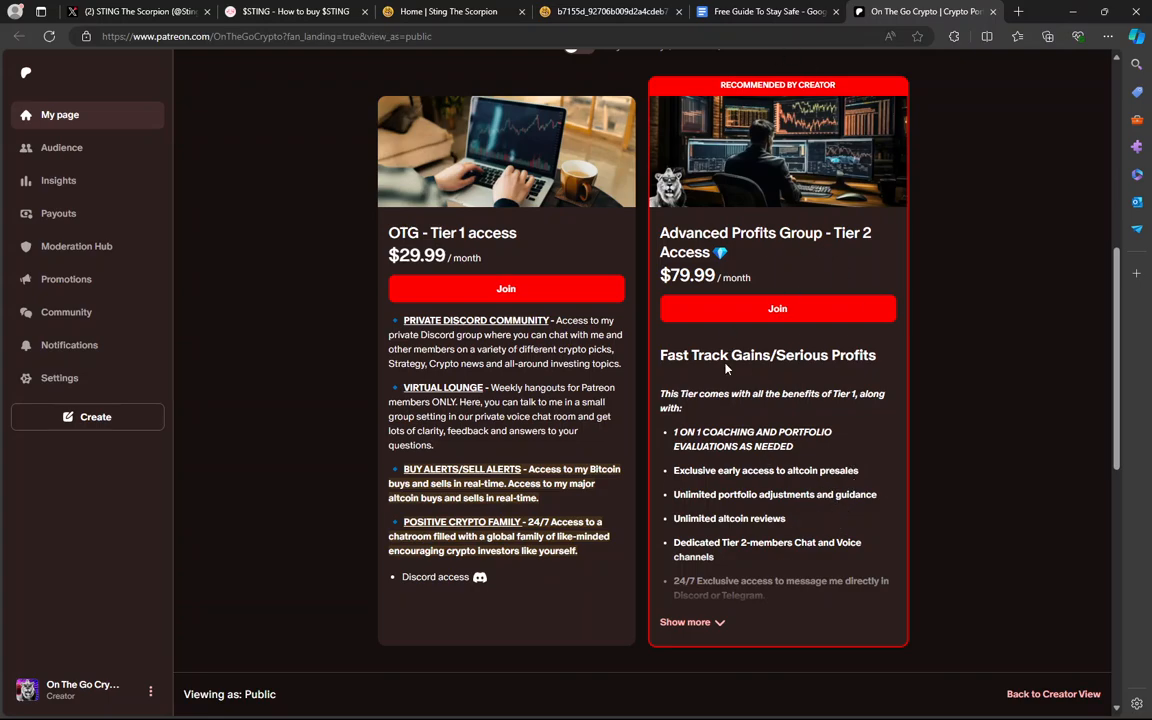
mouse_move(549, 366)
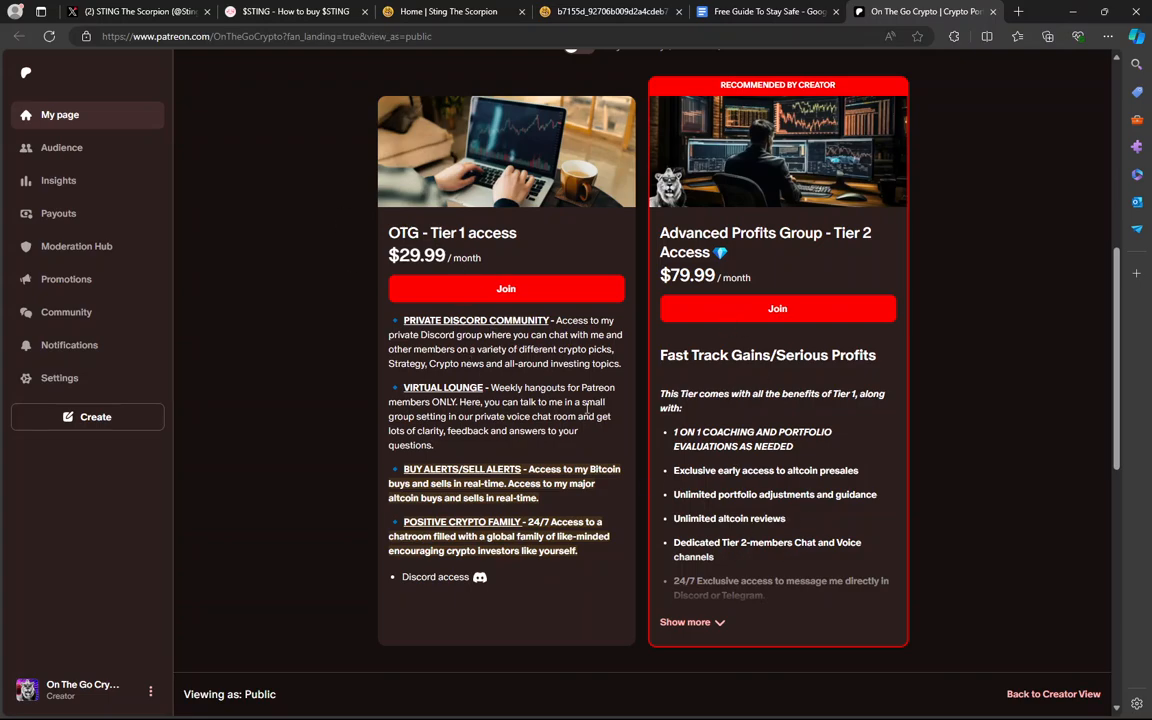
mouse_move(518, 248)
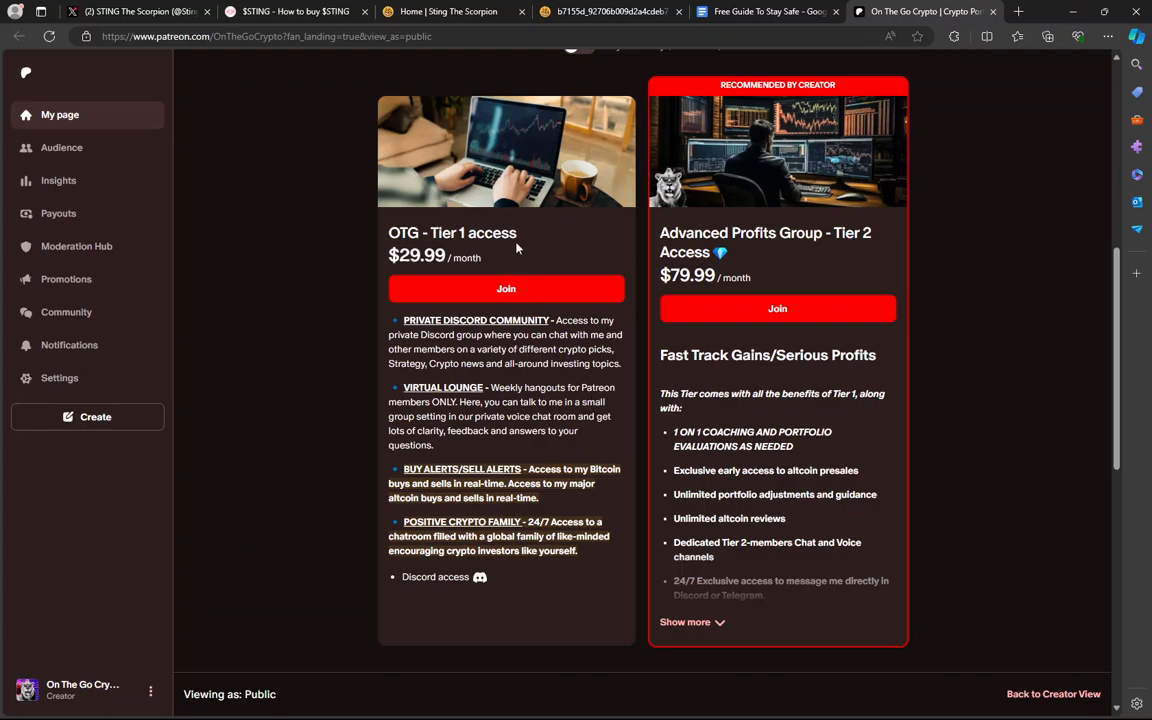
mouse_move(548, 401)
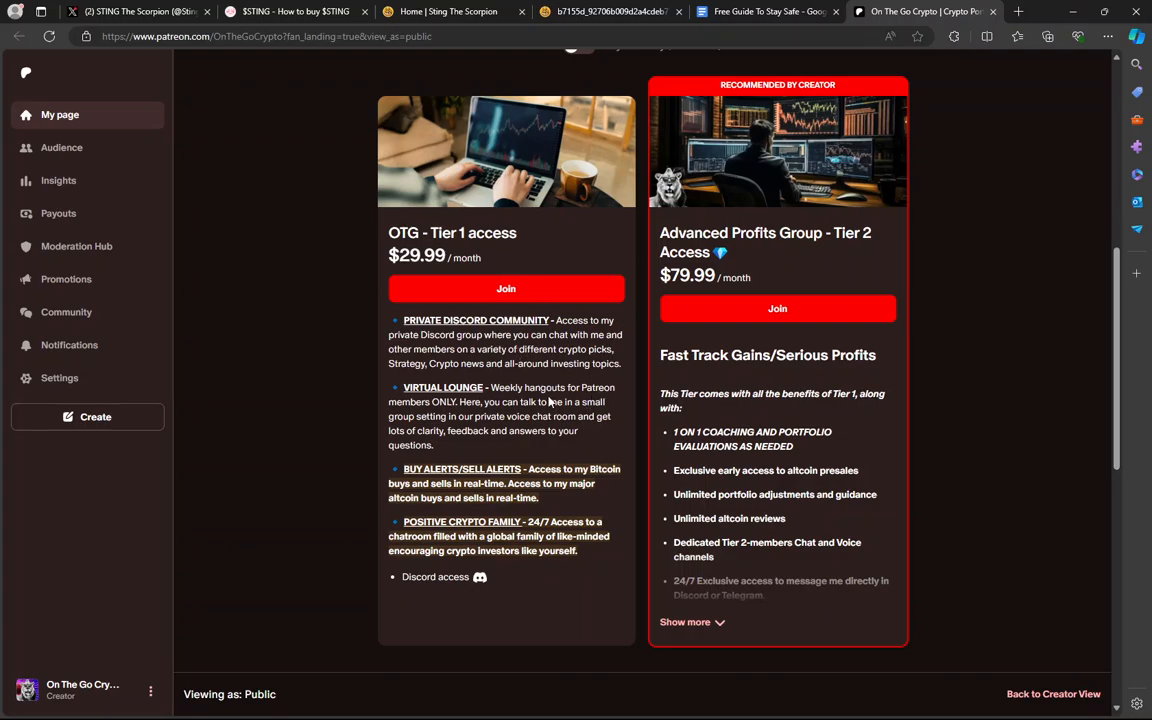
click(766, 11)
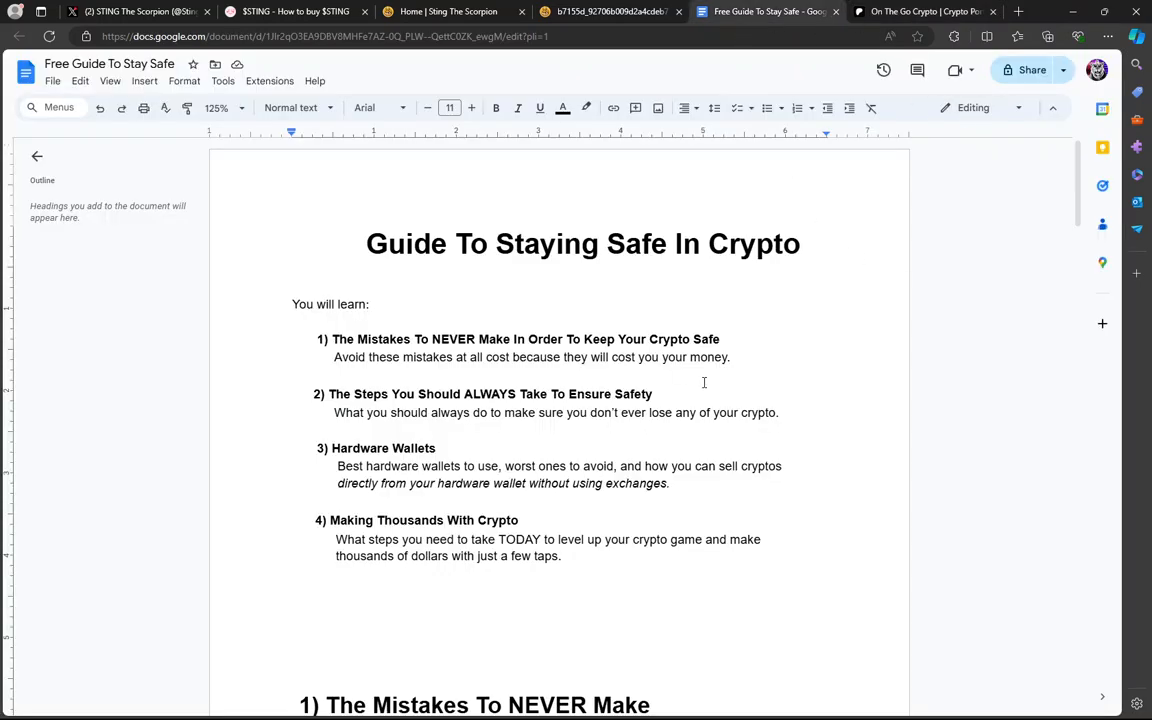
click(922, 11)
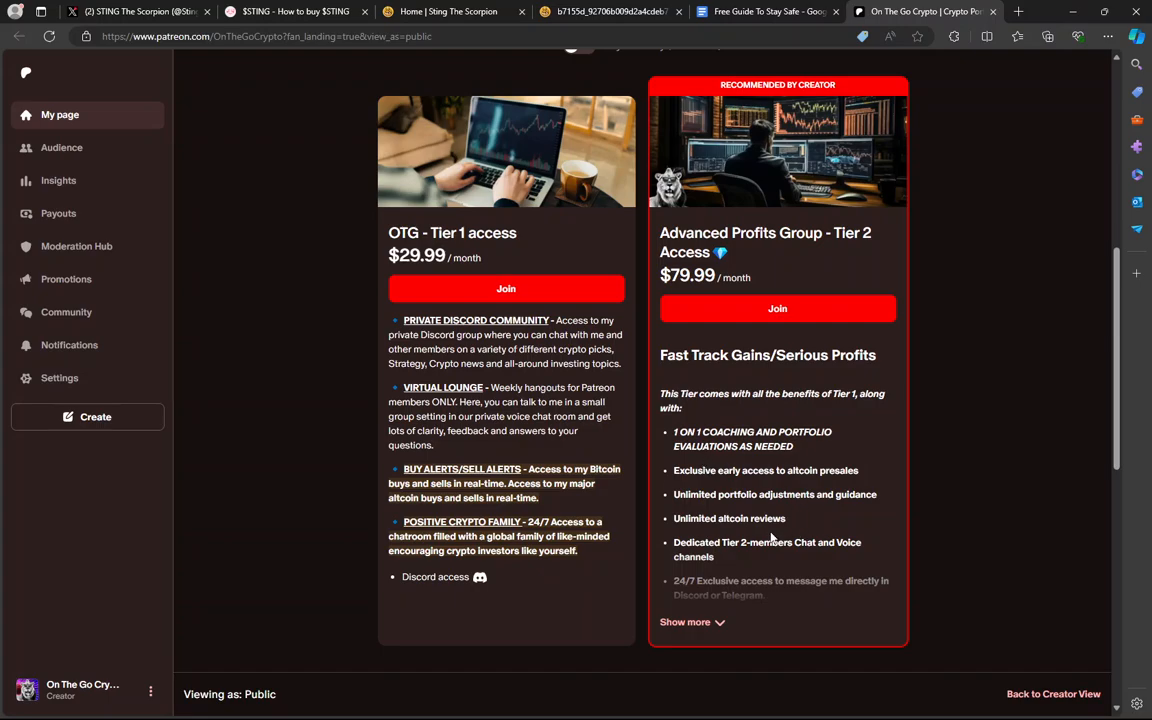
mouse_move(858, 520)
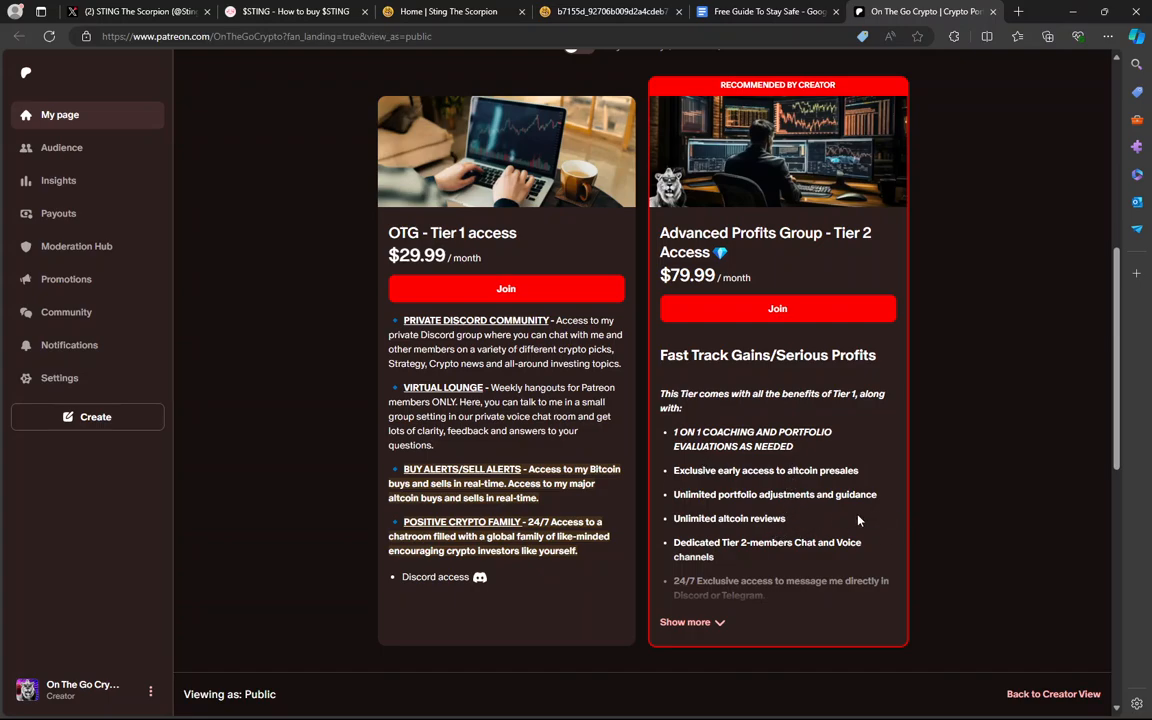
mouse_move(820, 560)
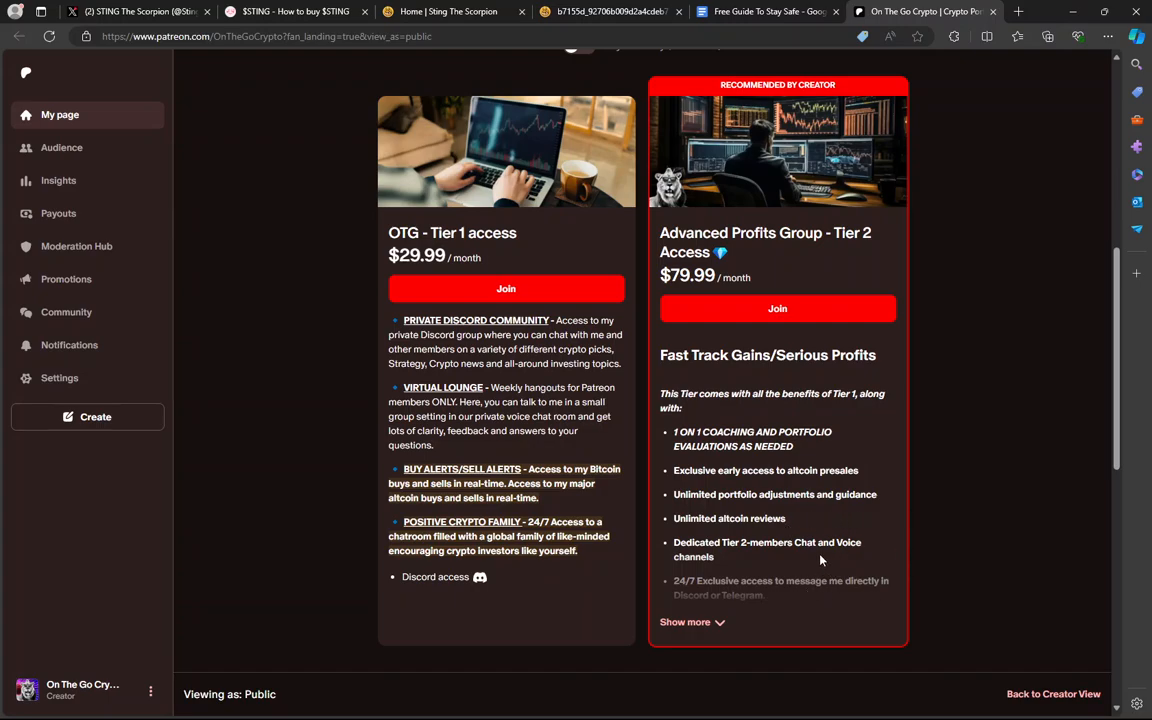
mouse_move(830, 597)
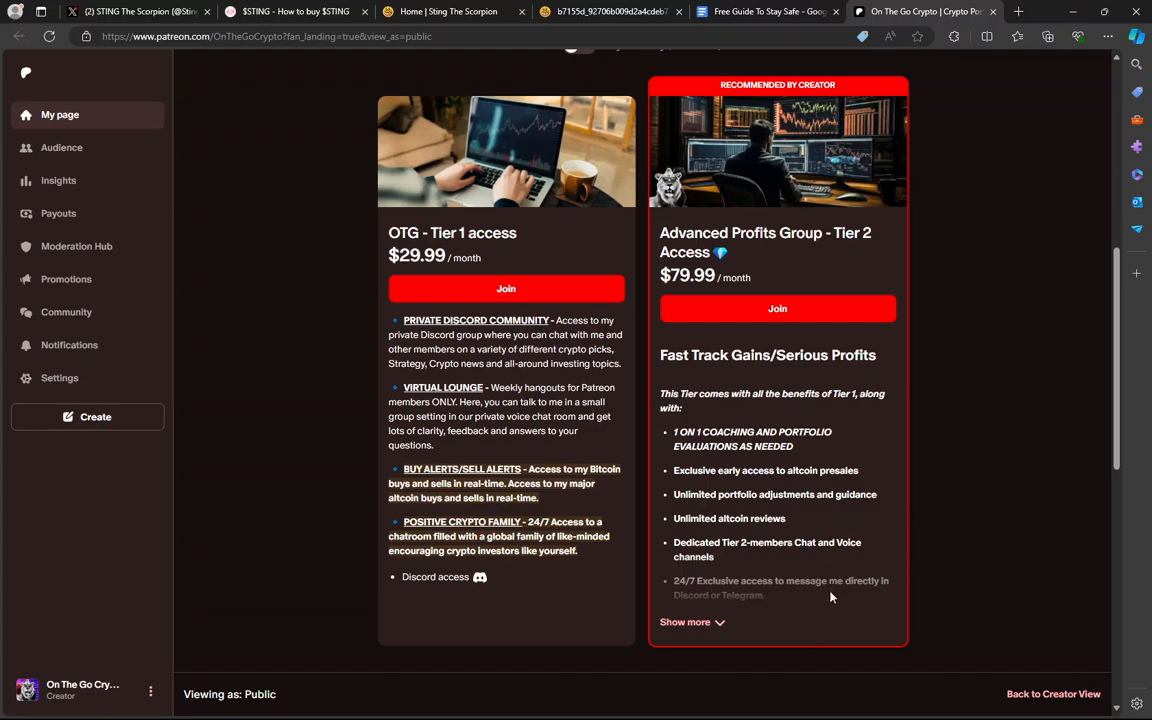
mouse_move(826, 658)
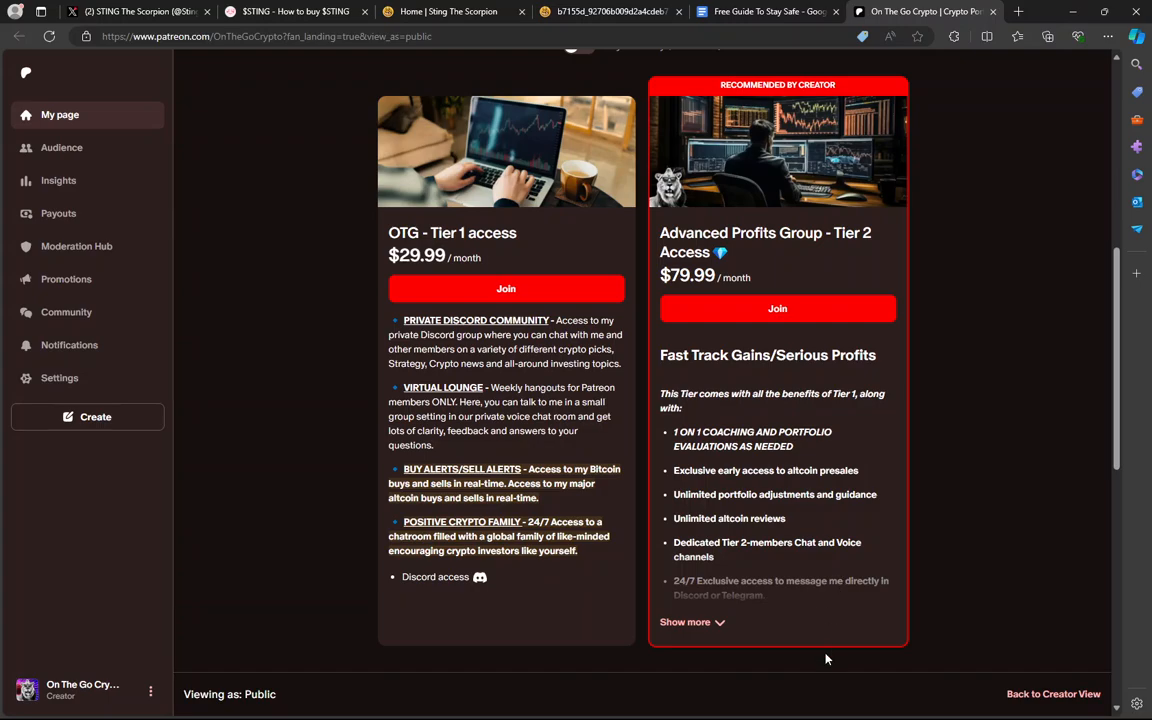